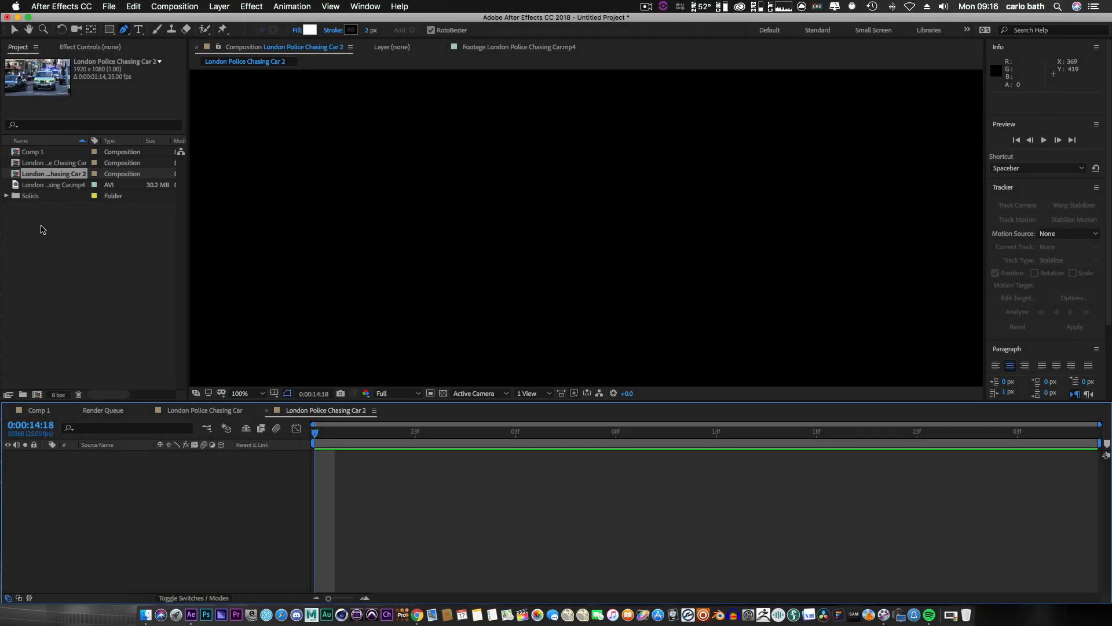
- Select the London police chase footage in the Project panel and preview it on its own
click(53, 185)
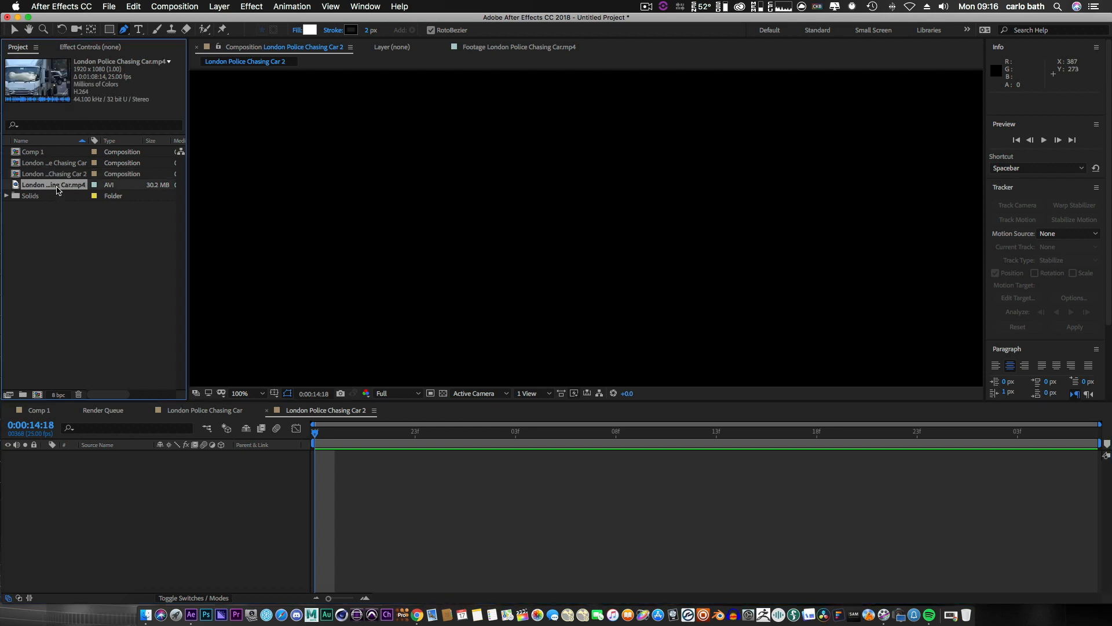
double_click(54, 184)
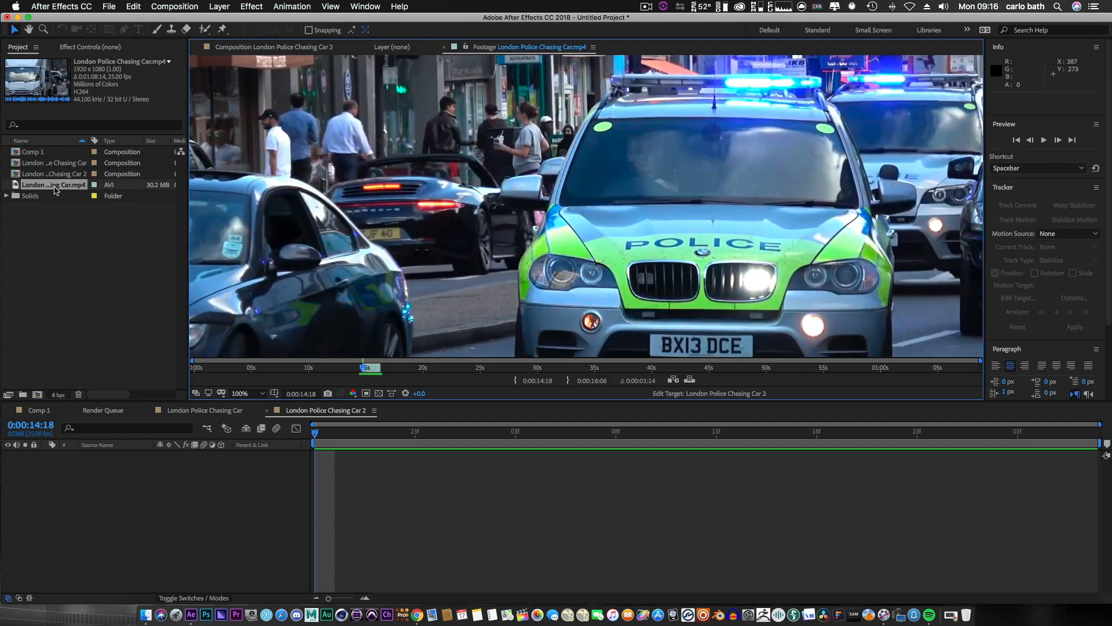
mouse_move(628, 103)
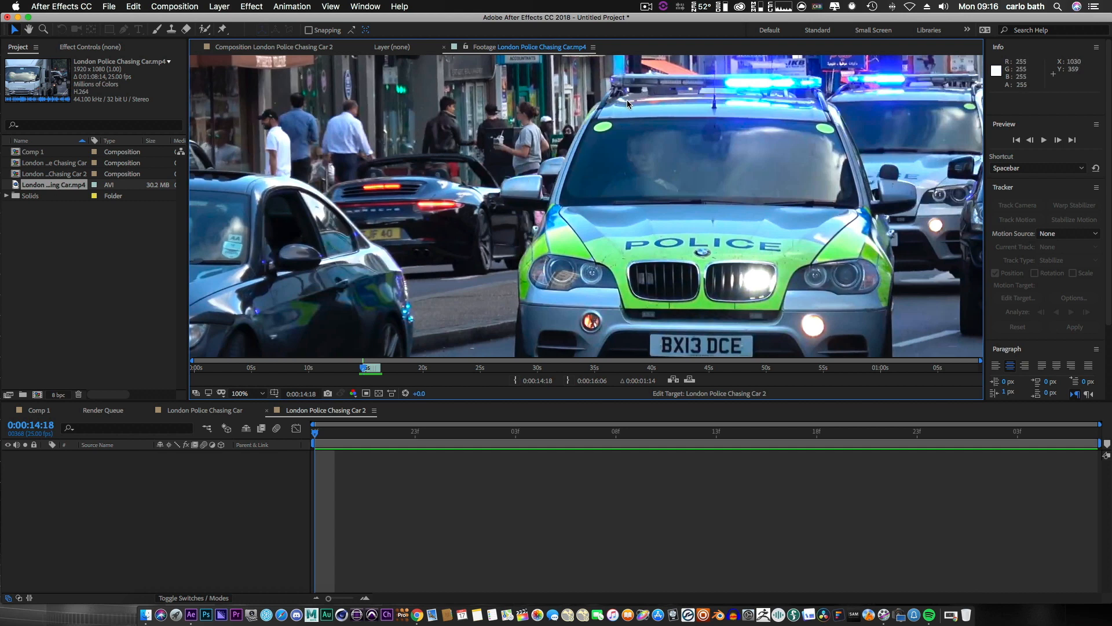
mouse_move(461, 285)
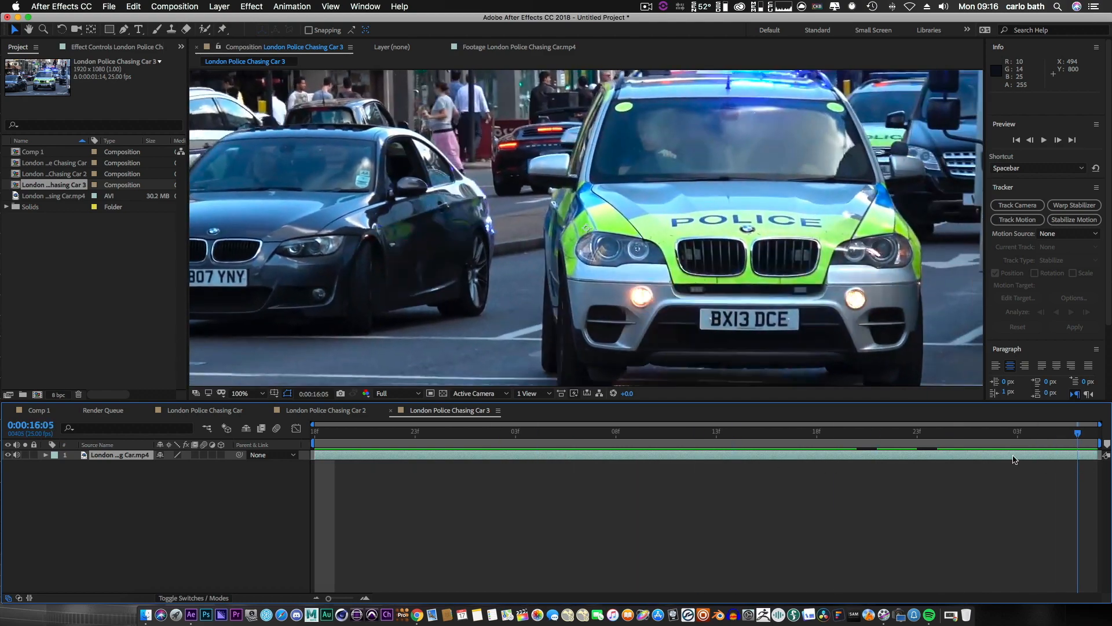
- Select the police footage layer in the timeline so it can be duplicated
click(735, 431)
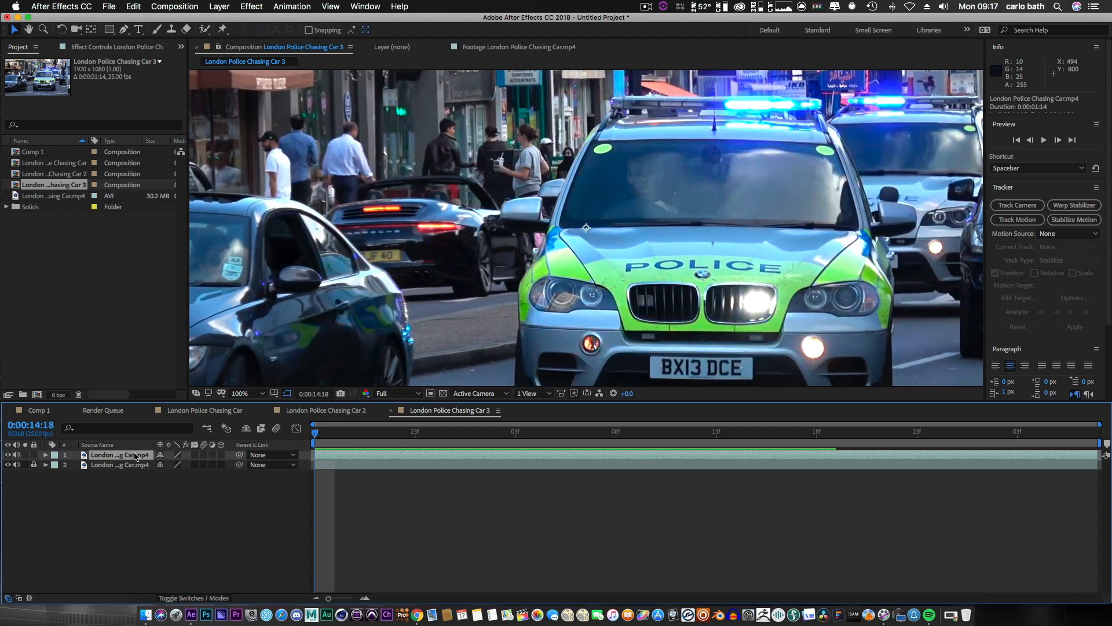
mouse_move(127, 455)
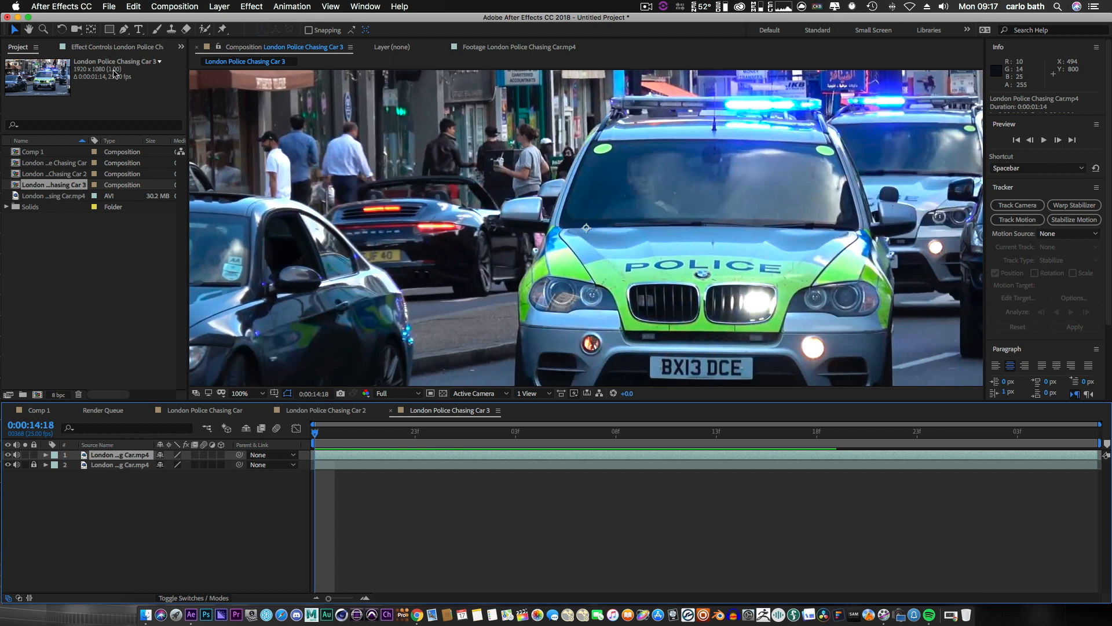
mouse_move(125, 29)
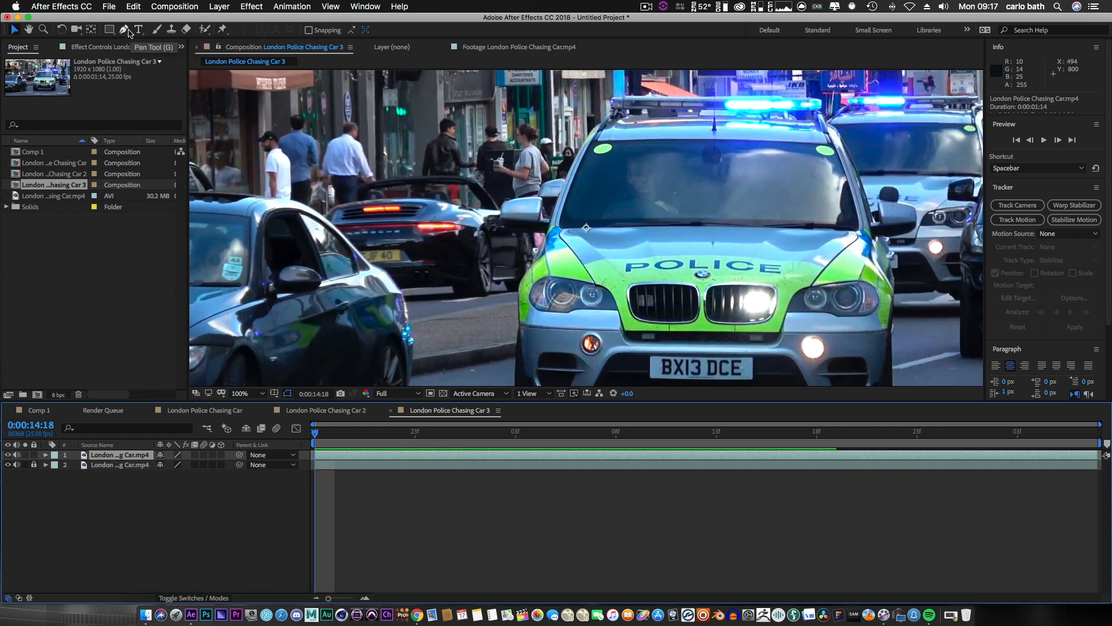
- Draw a closed Pen-tool mask around the police car's windscreen, then return to selection
click(124, 29)
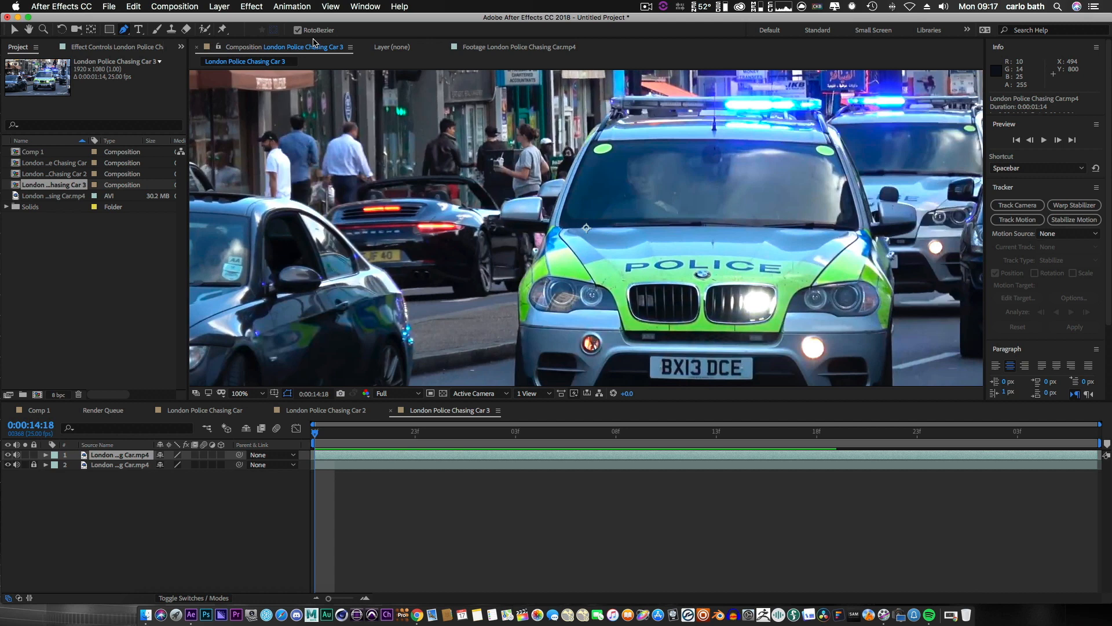
click(1016, 219)
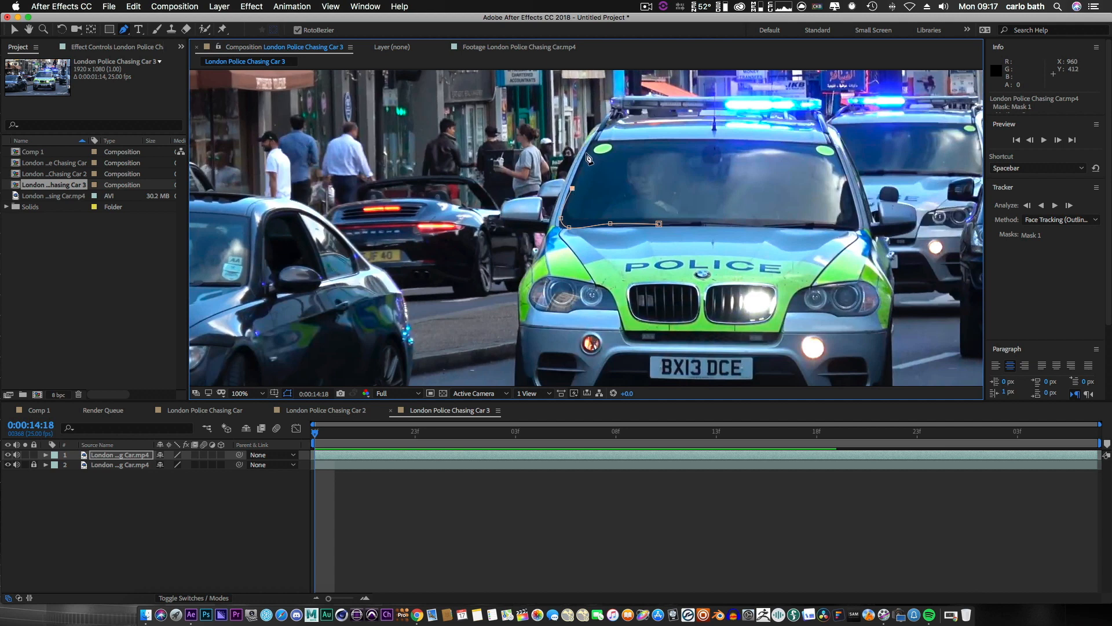
mouse_move(638, 147)
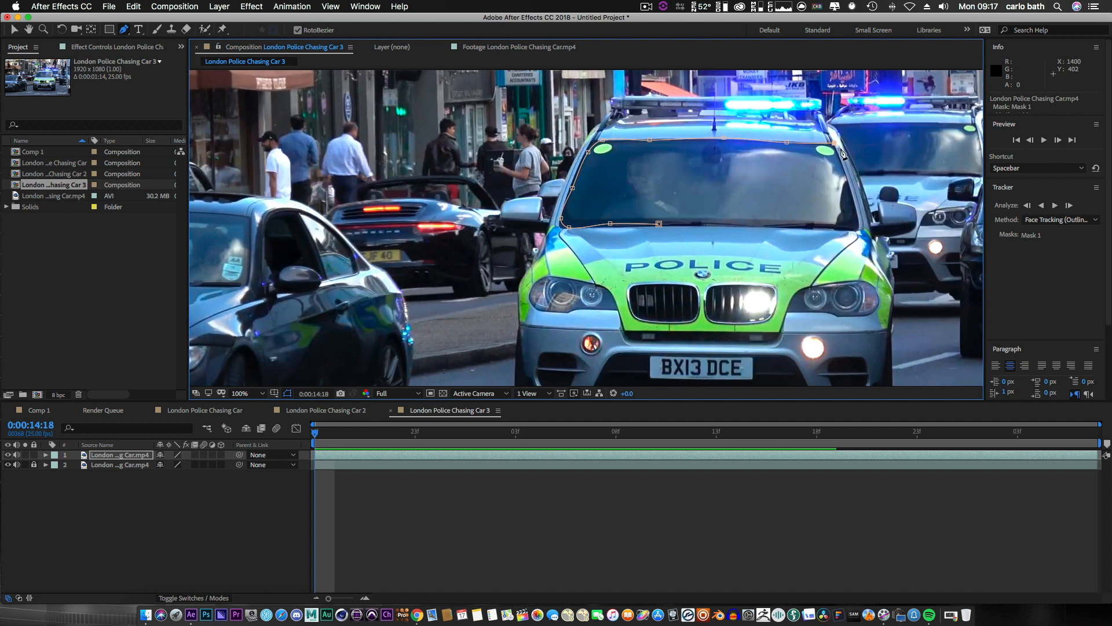
mouse_move(850, 197)
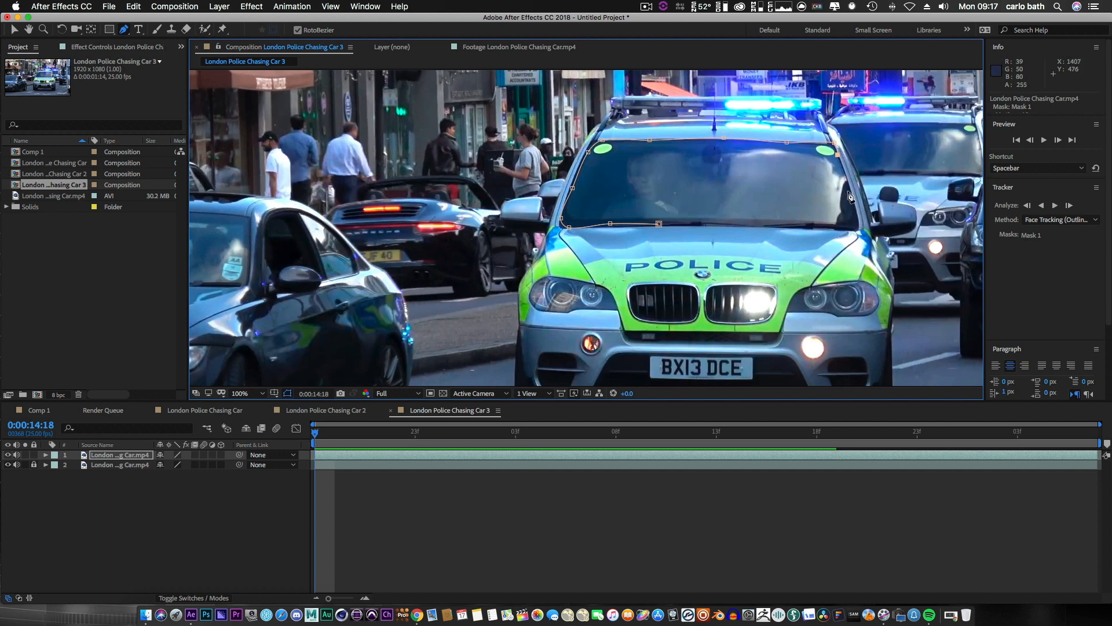
mouse_move(856, 251)
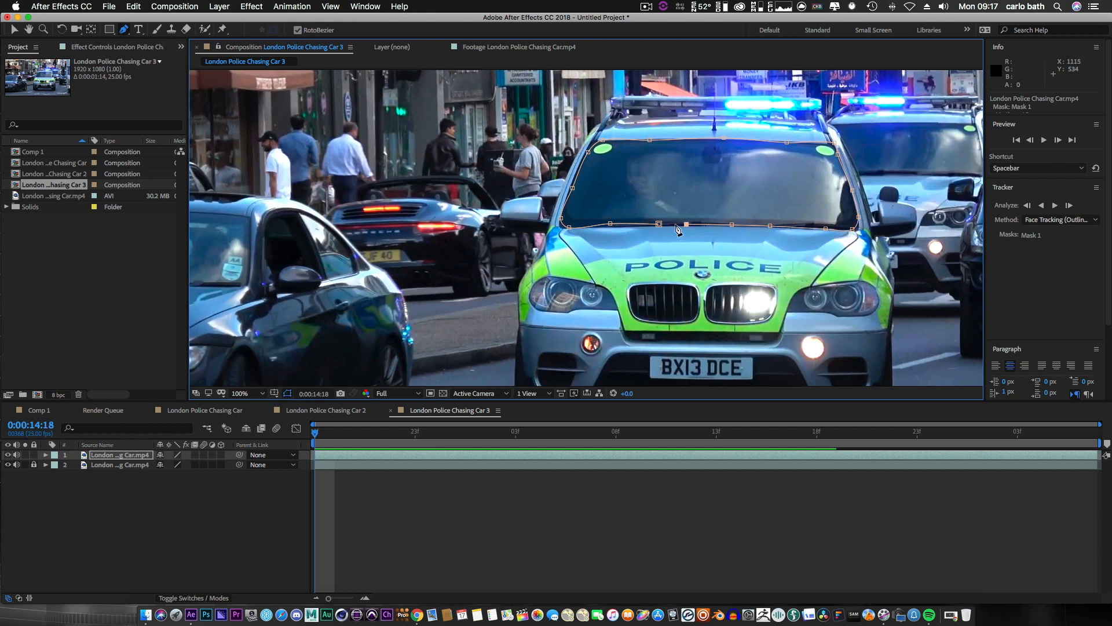
mouse_move(659, 226)
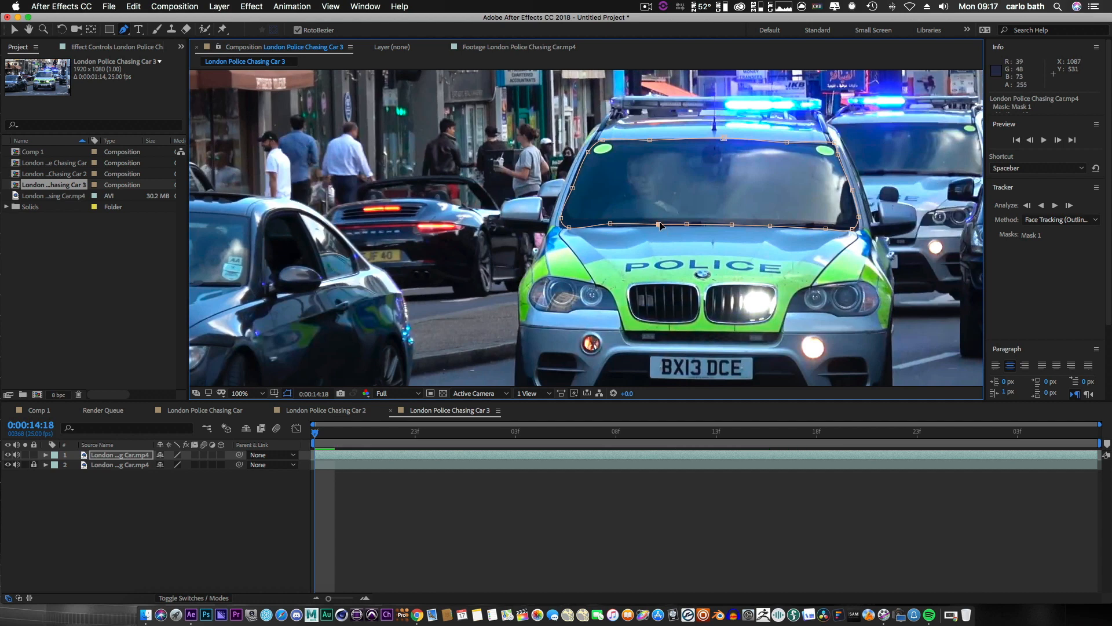
mouse_move(380, 389)
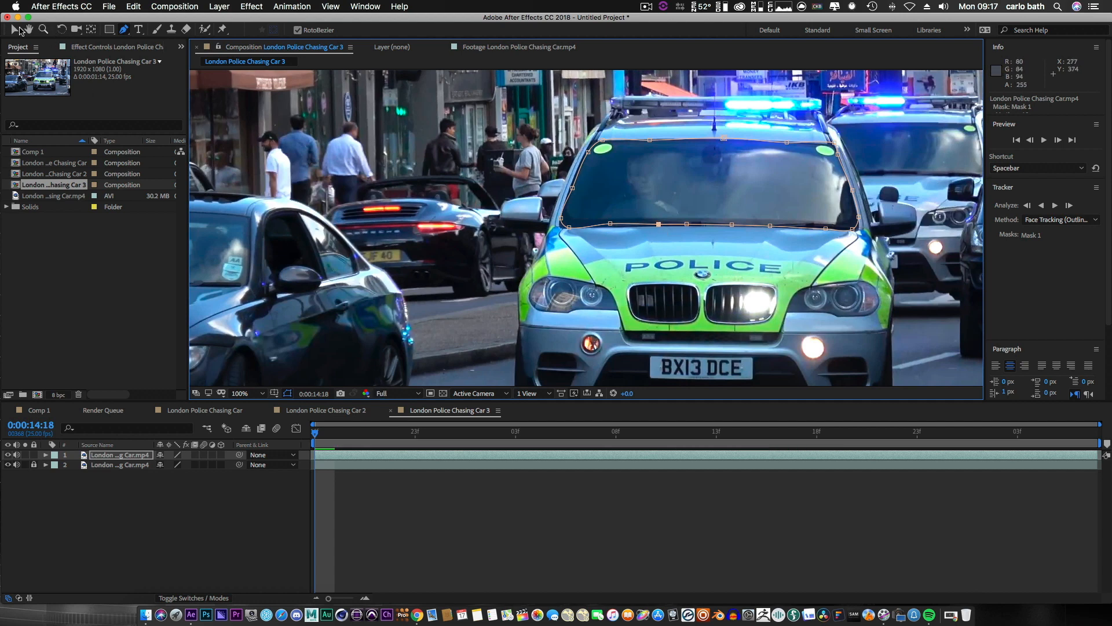
click(12, 29)
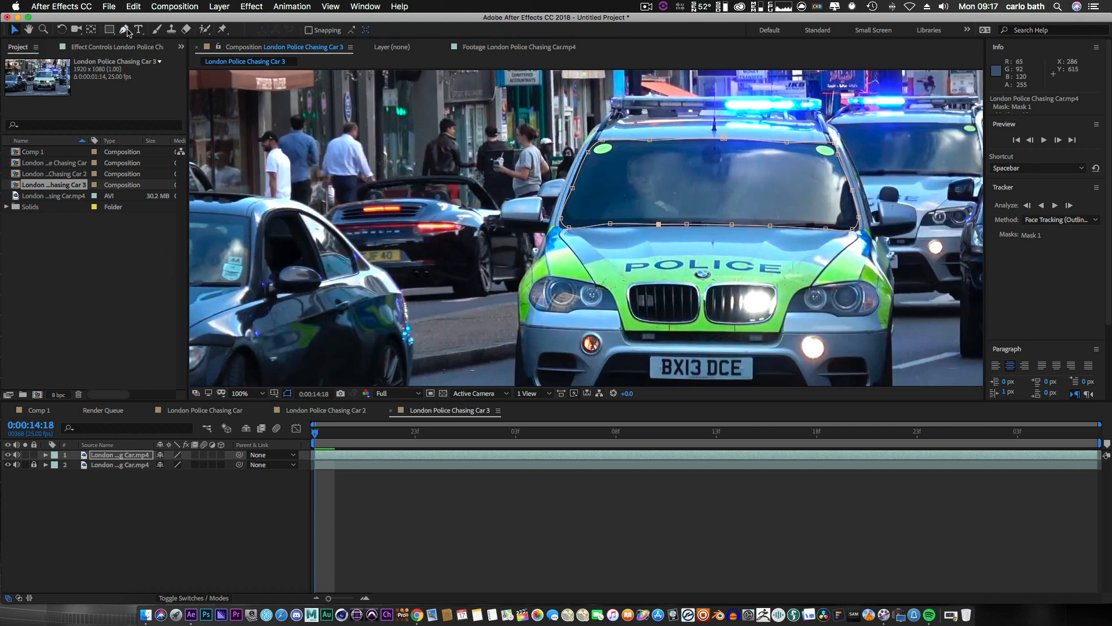
mouse_move(151, 473)
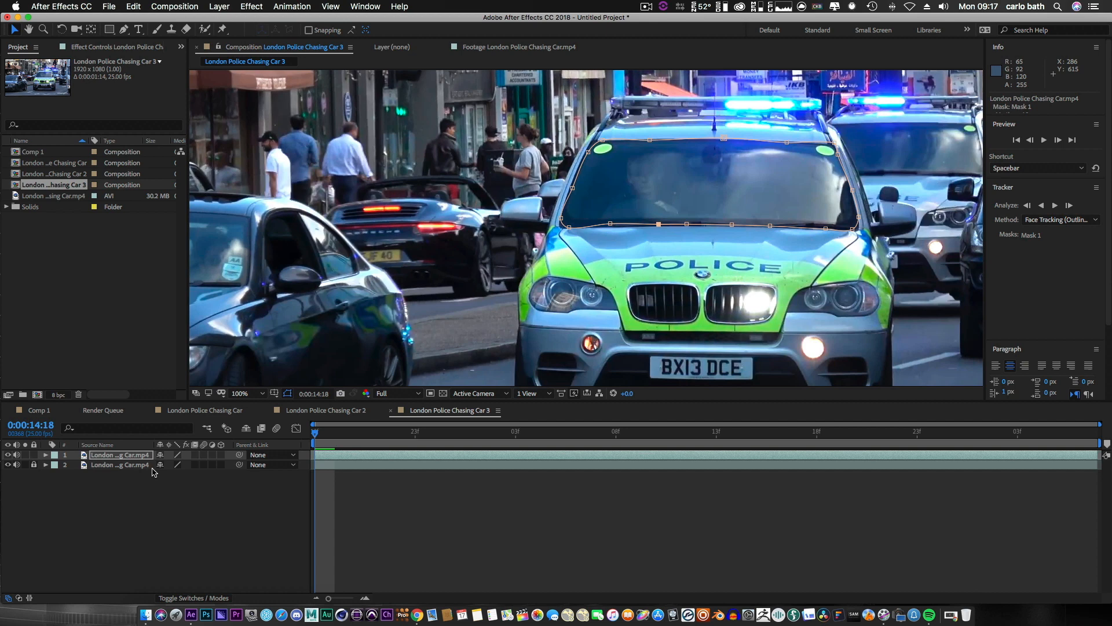
click(120, 454)
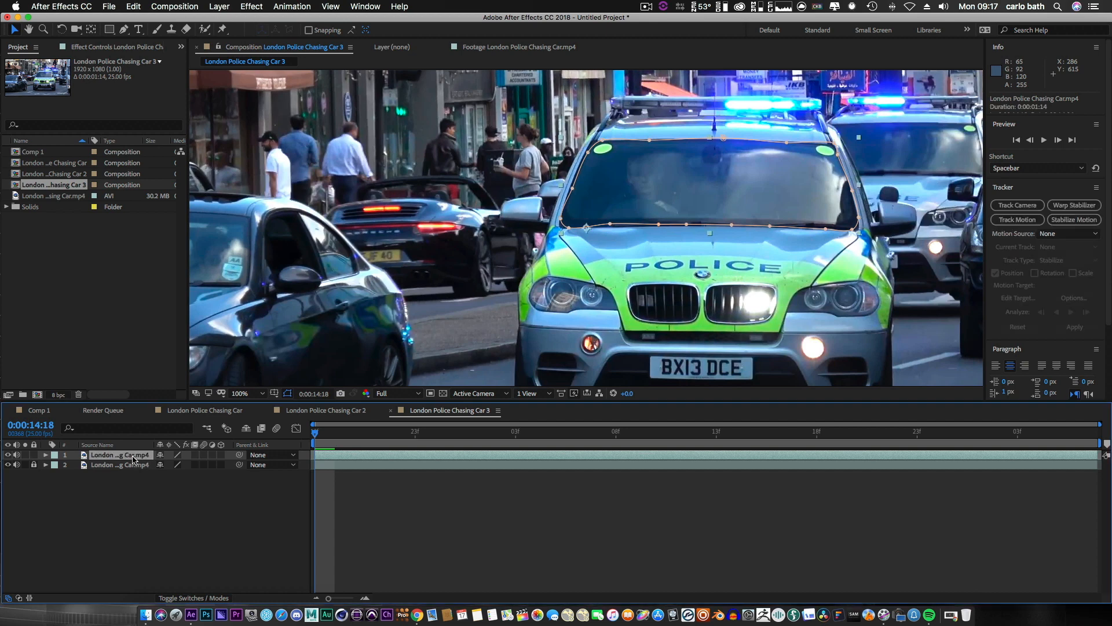
right_click(118, 454)
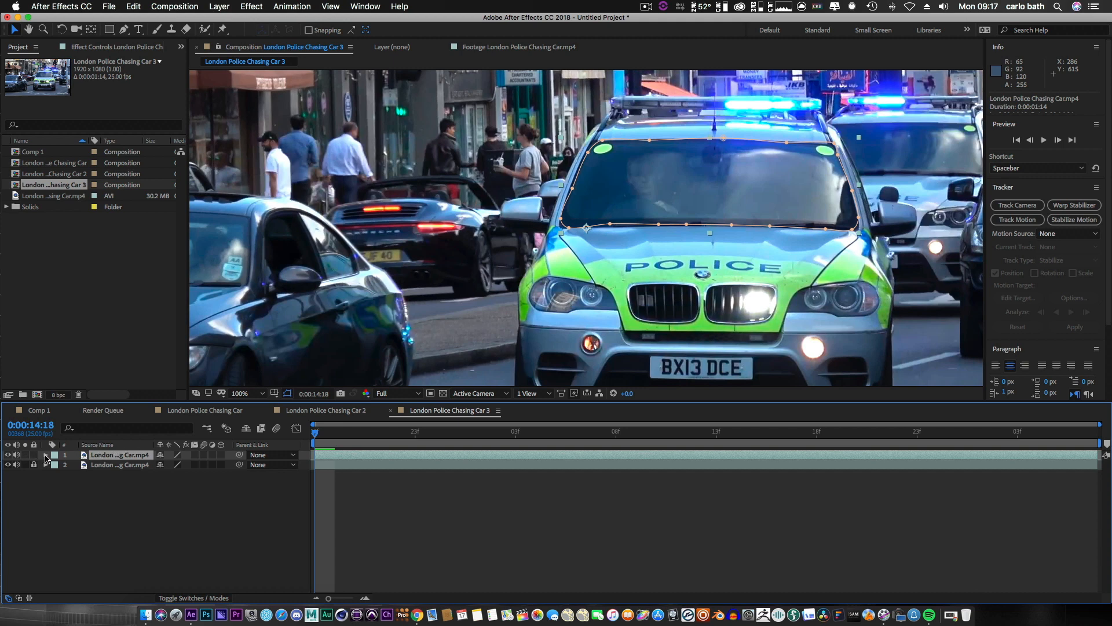
- Expand the top footage layer's masks and select Mask 1 for tracking
click(45, 454)
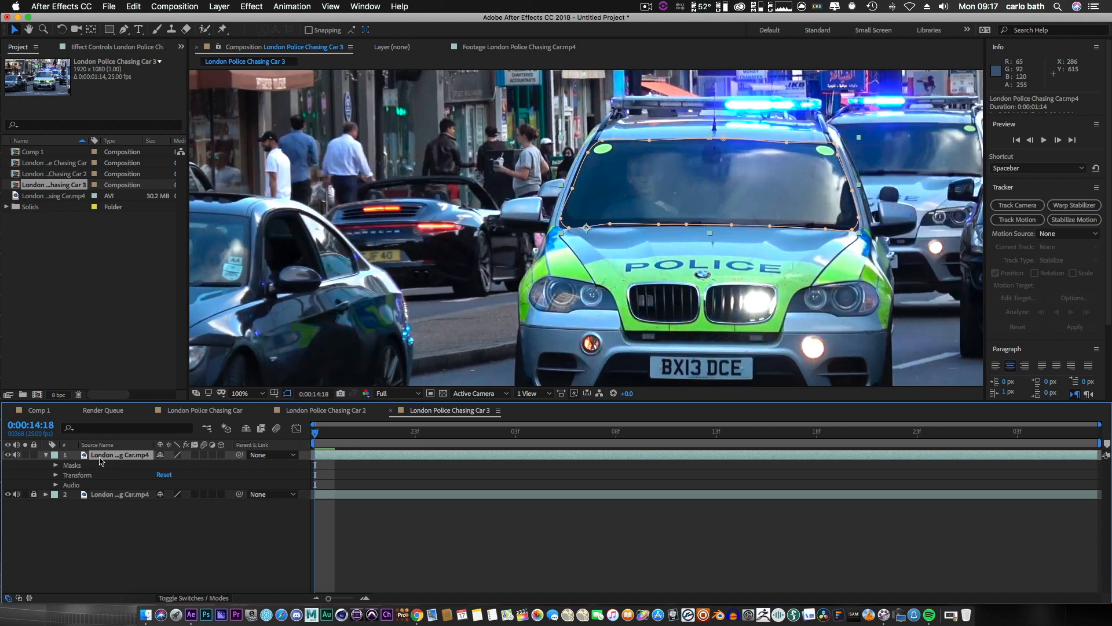
click(56, 464)
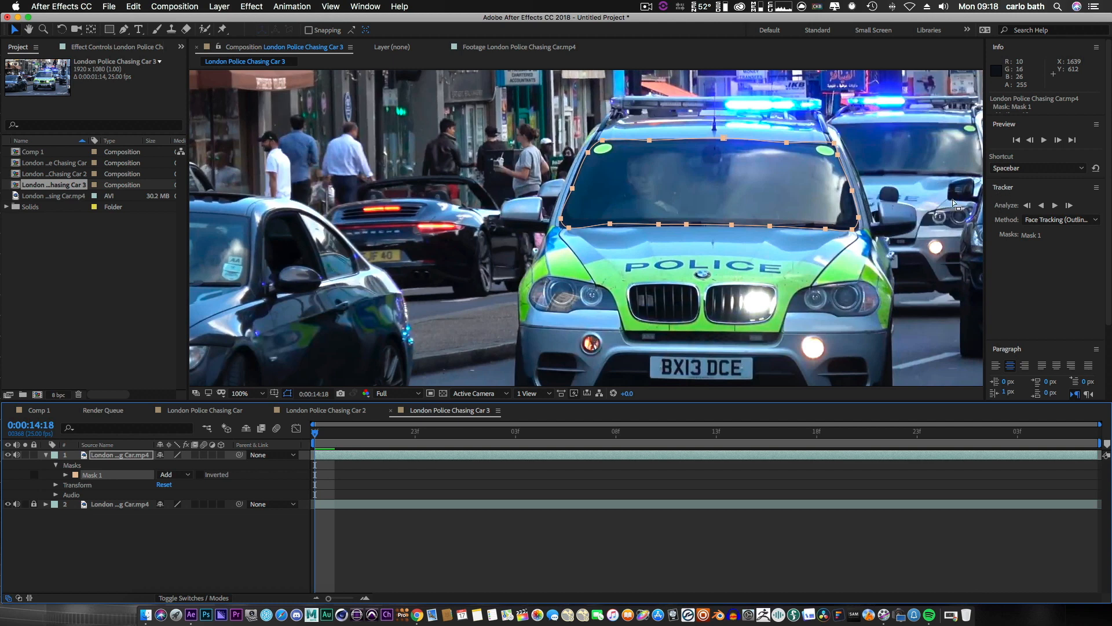
mouse_move(1047, 219)
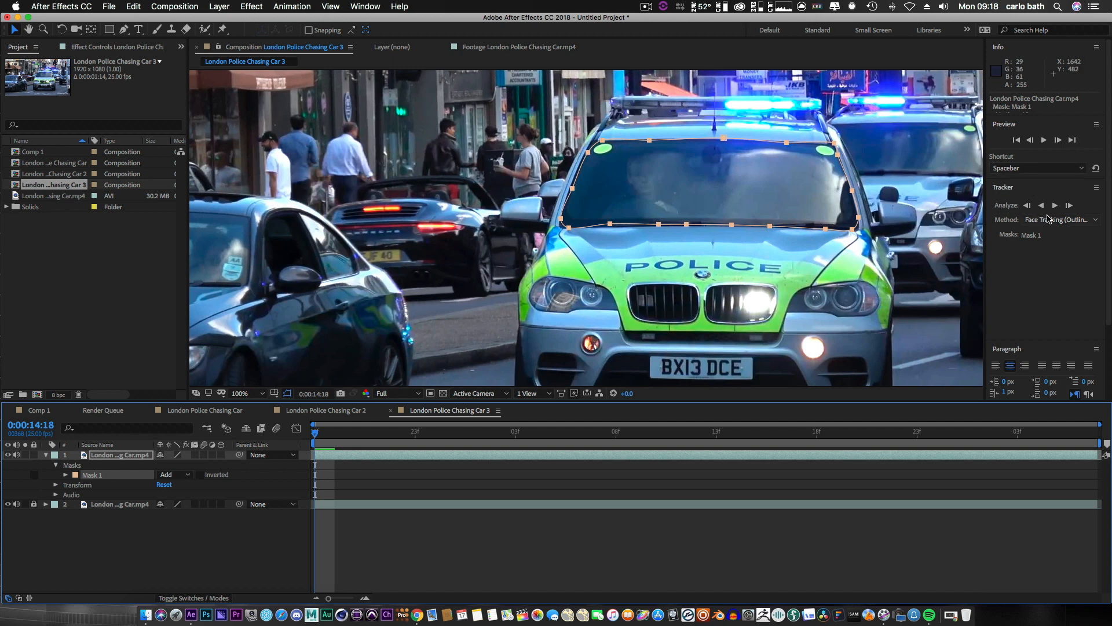
mouse_move(1053, 197)
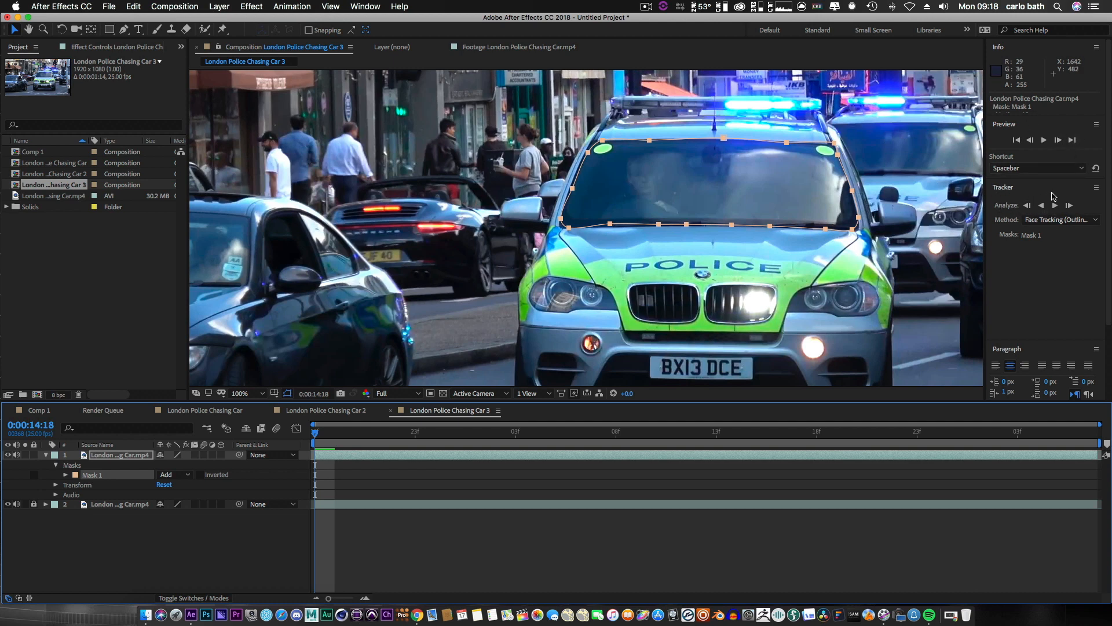
click(120, 454)
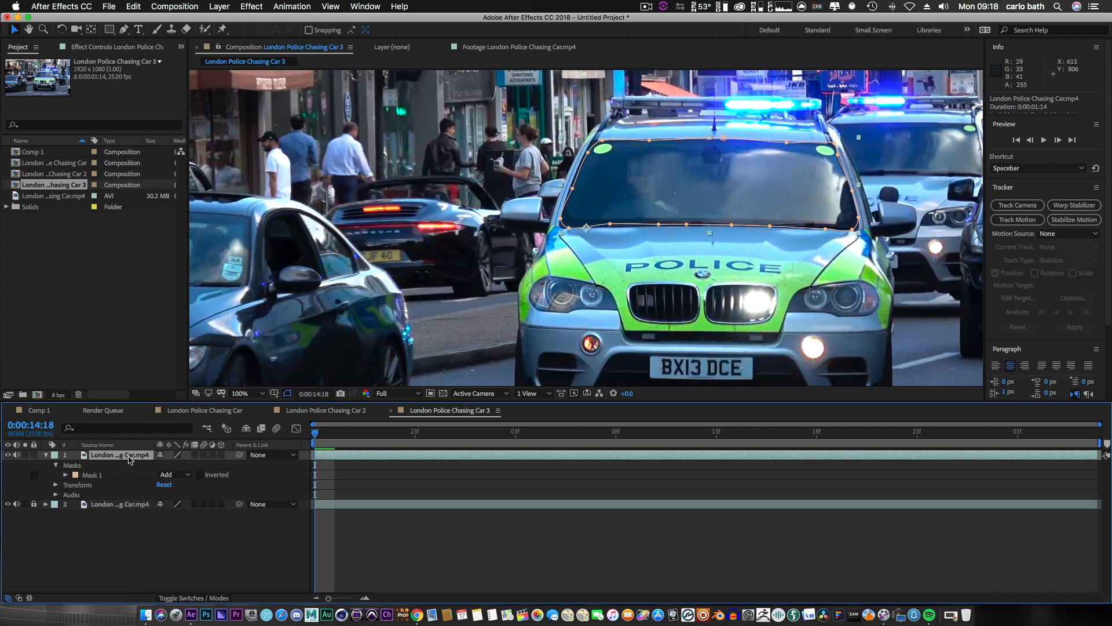
mouse_move(1073, 205)
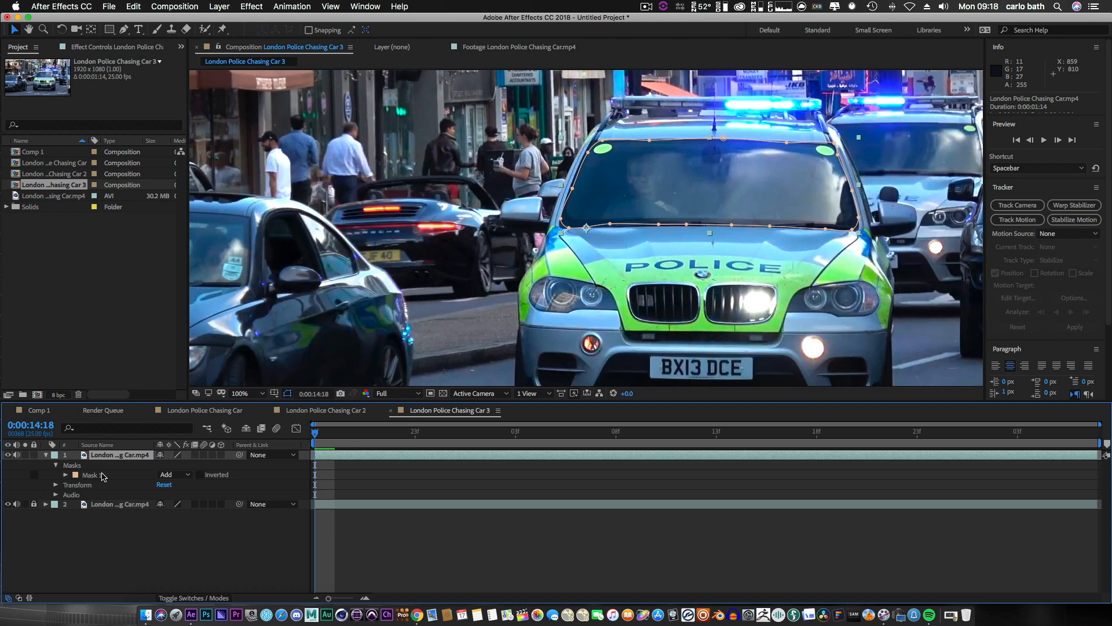
click(93, 475)
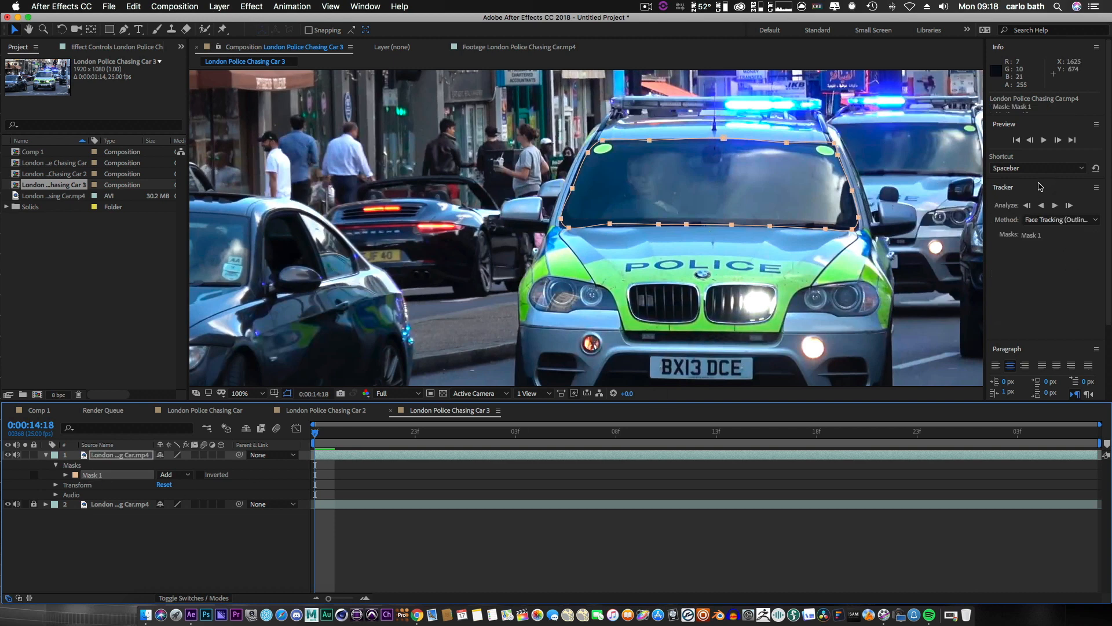
mouse_move(778, 145)
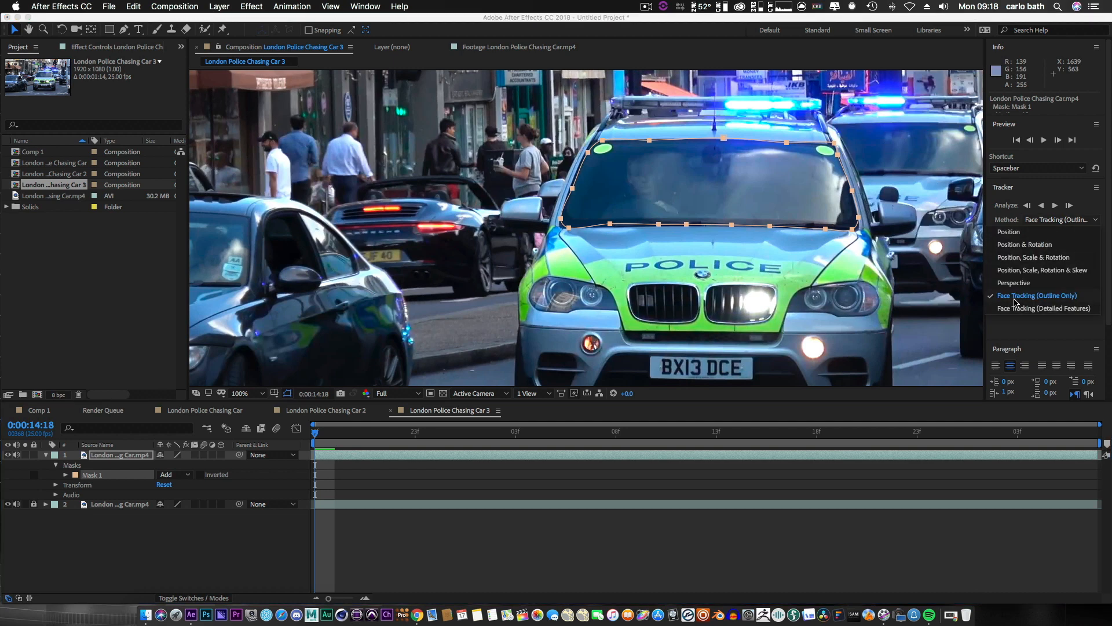
mouse_move(1039, 301)
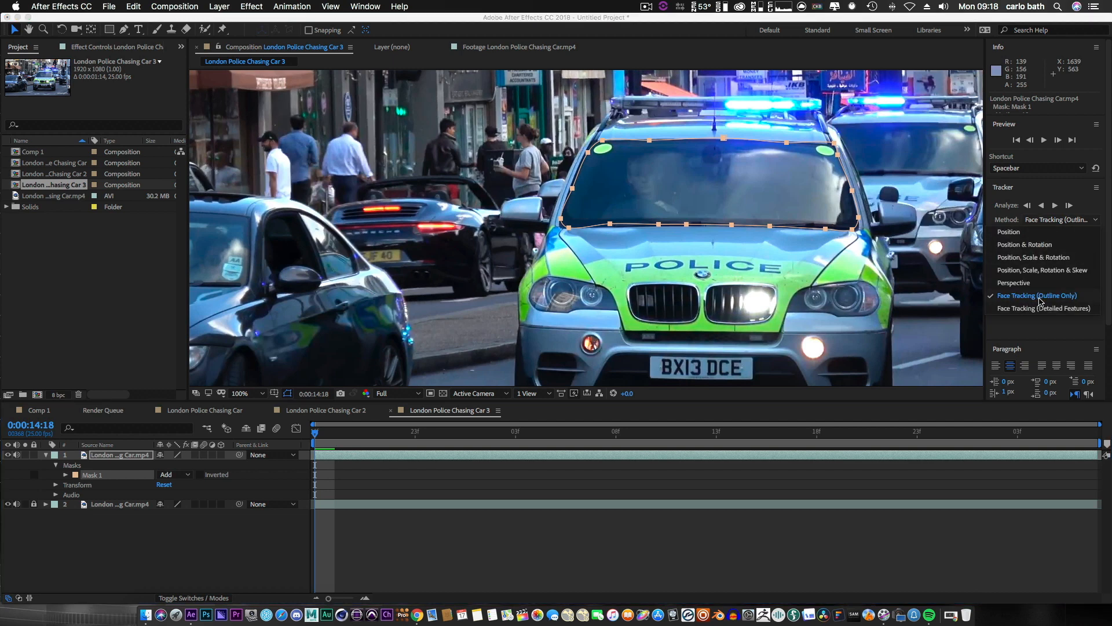
- Set the tracker method to Face Tracking (Outline Only) and track the mask forward
click(1036, 295)
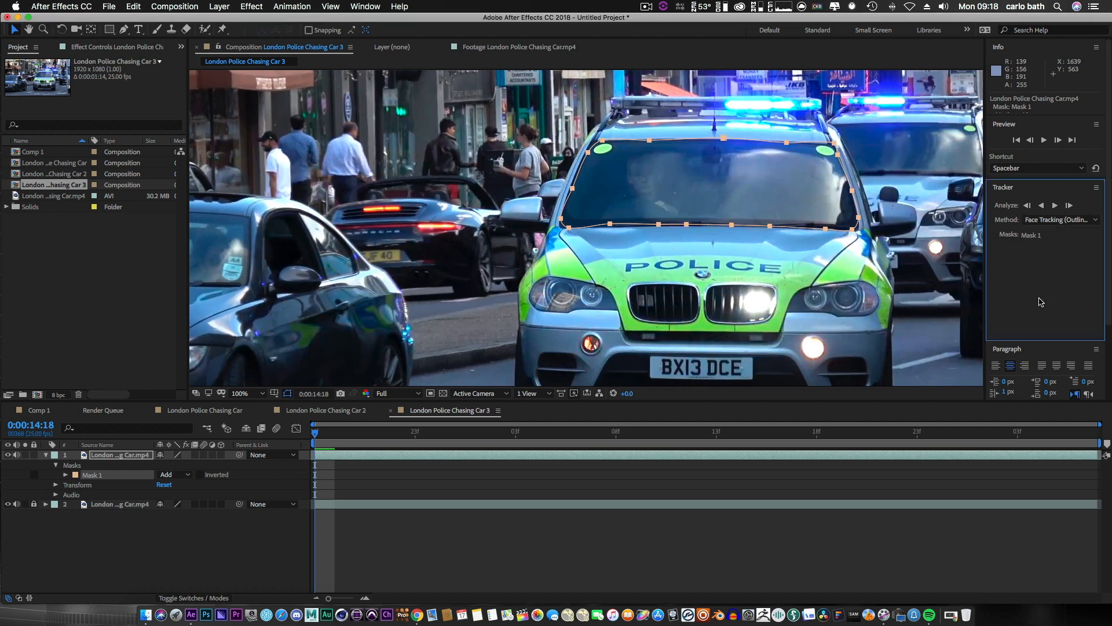
click(170, 474)
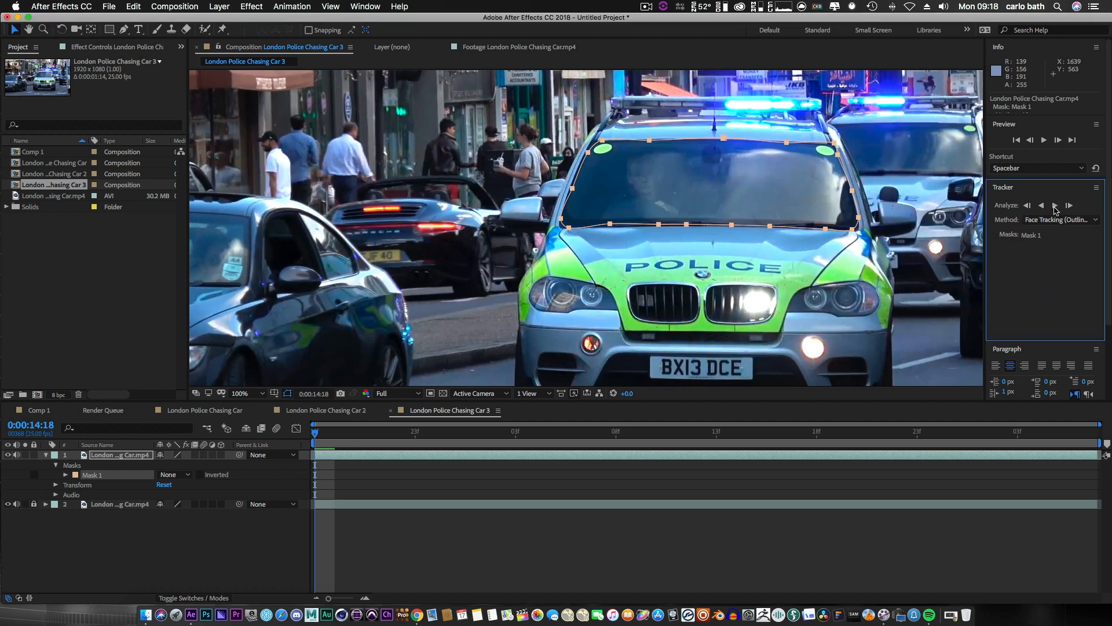
click(1055, 206)
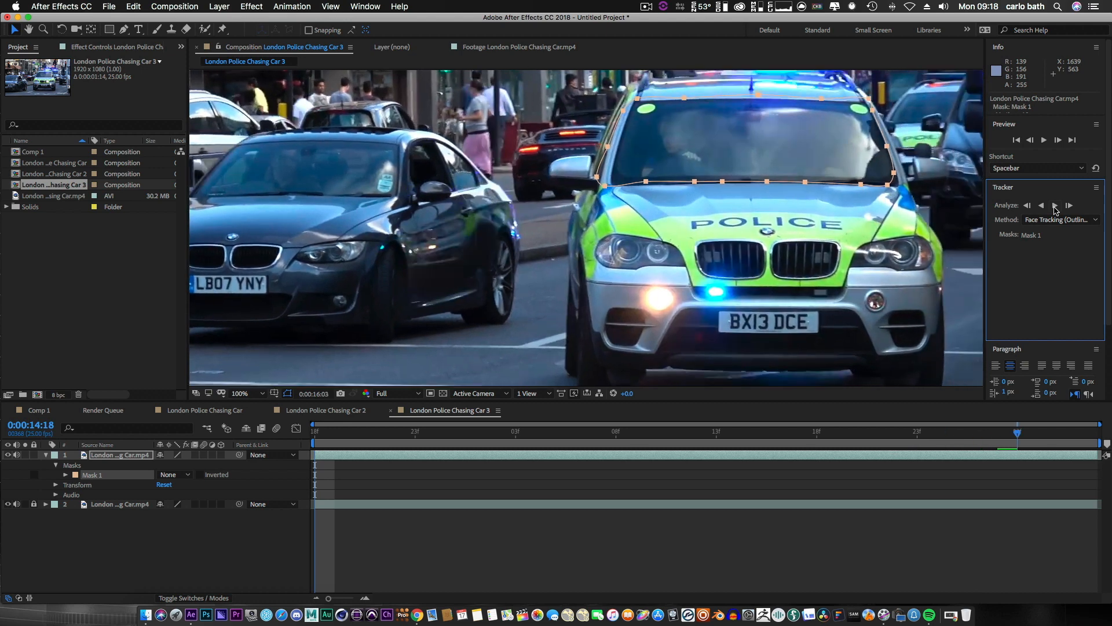
- Let the windscreen mask tracking finish and return the playhead to the clip start
click(1067, 207)
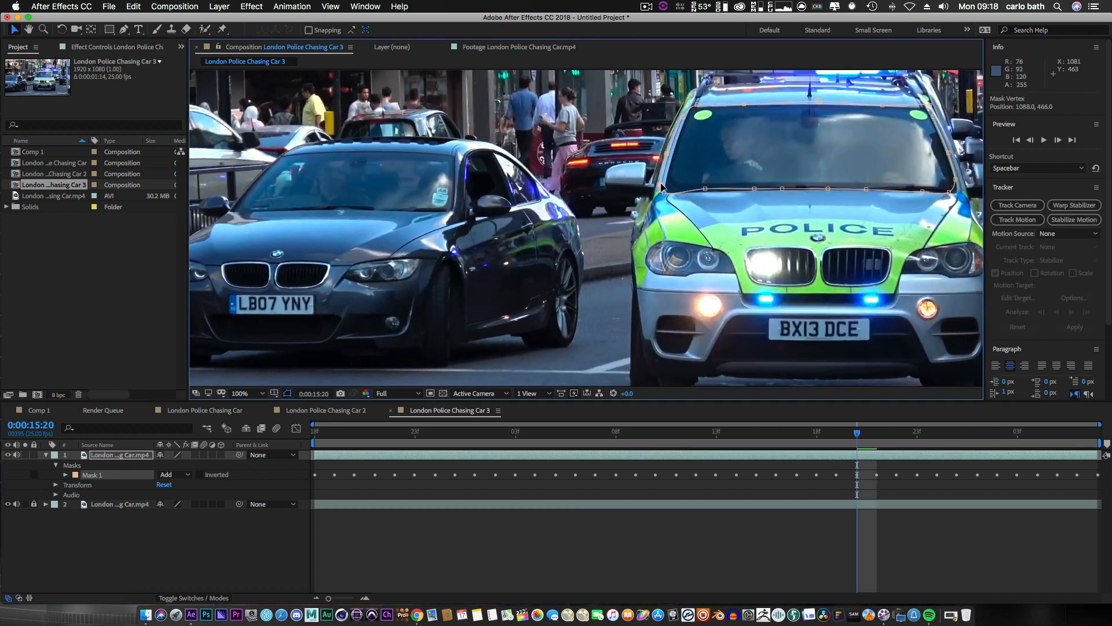
click(876, 434)
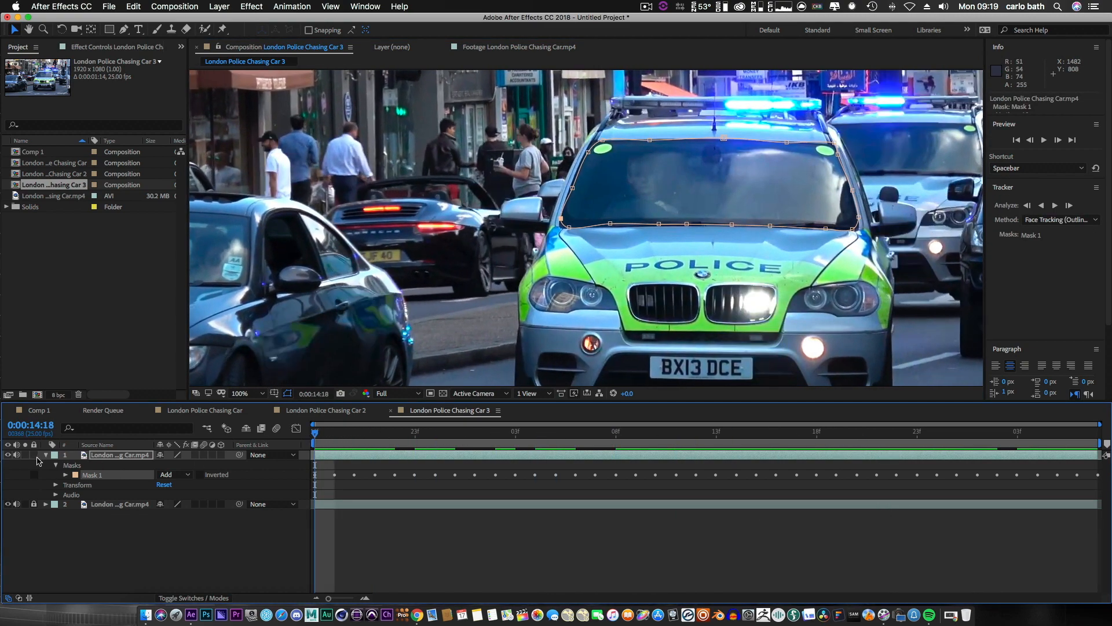
- Collapse the layer's masks and add Video Copilot's Saber effect to the top footage layer
click(45, 454)
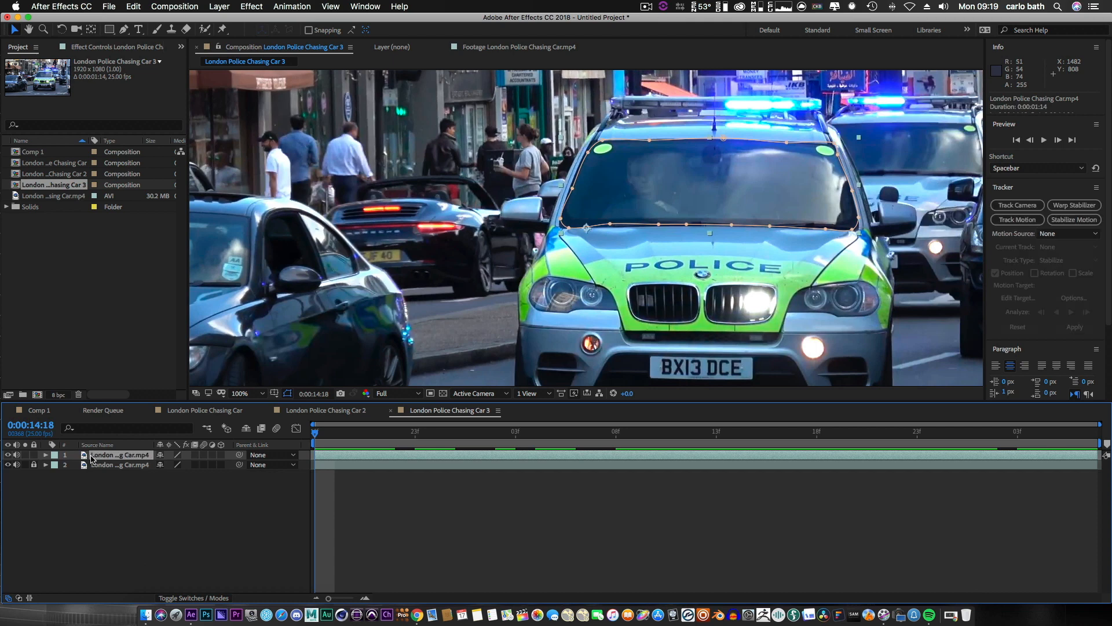
right_click(119, 454)
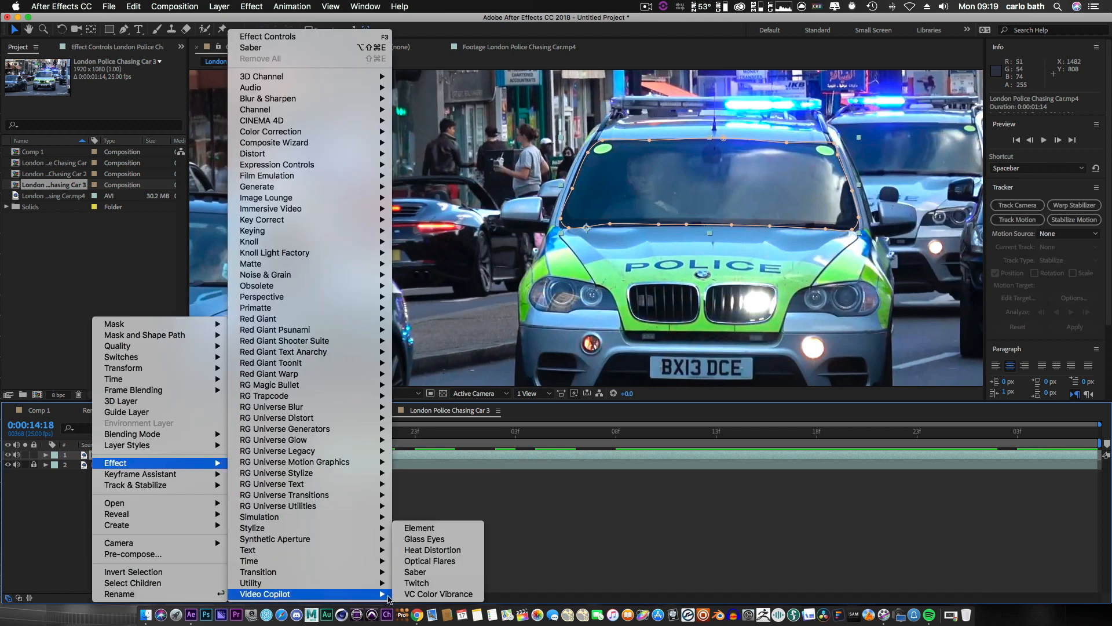
click(415, 571)
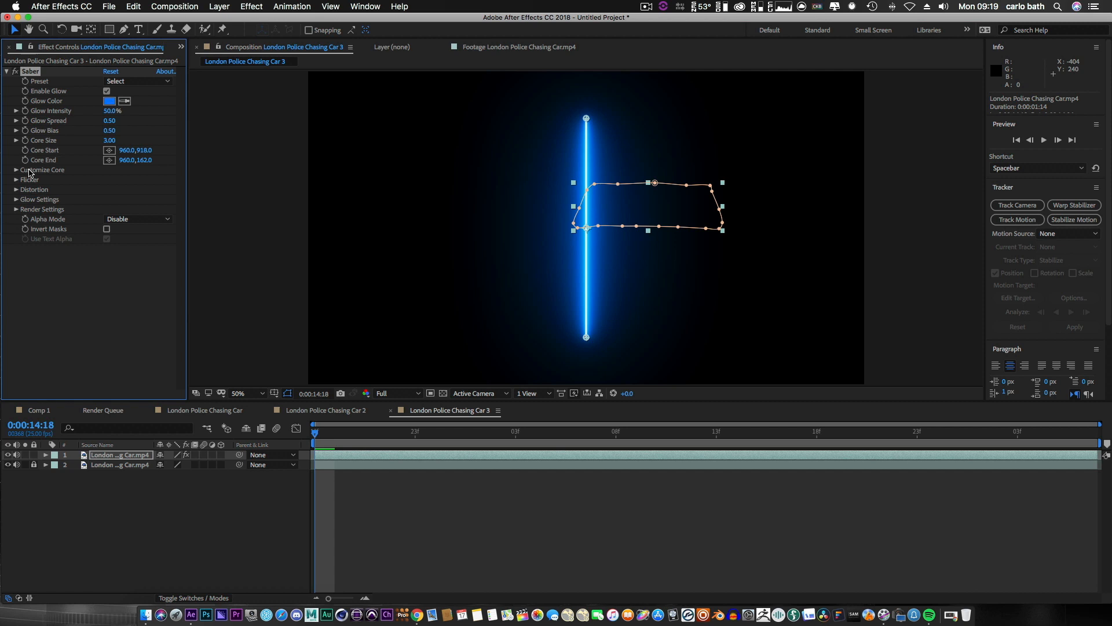
- Set Saber's Core Type to Layer Masks so the glow traces the windscreen outline
click(16, 169)
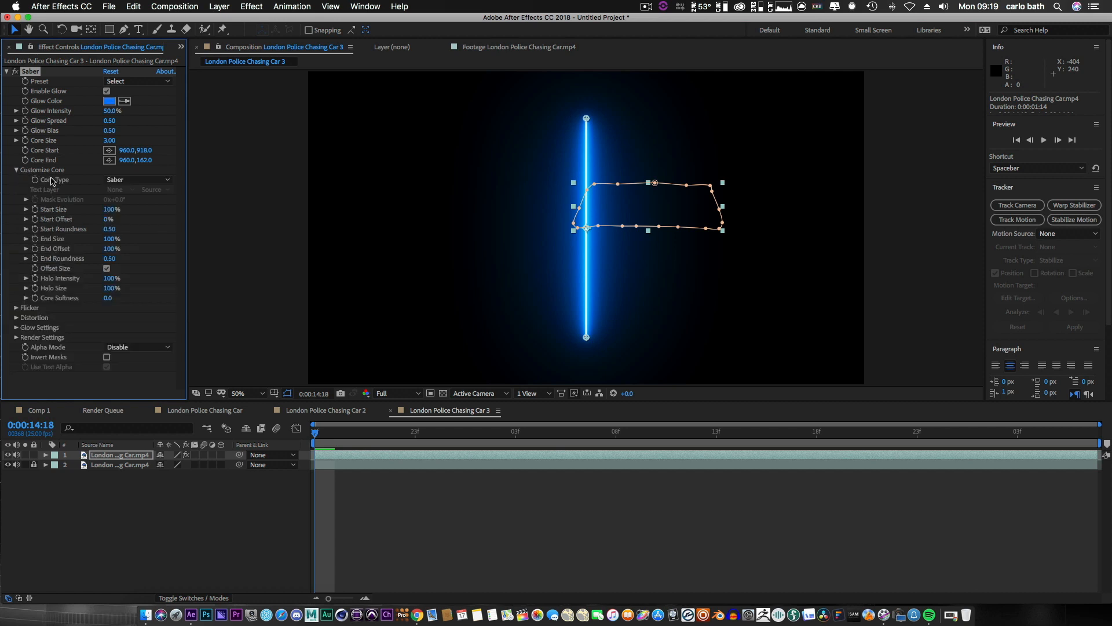
click(138, 178)
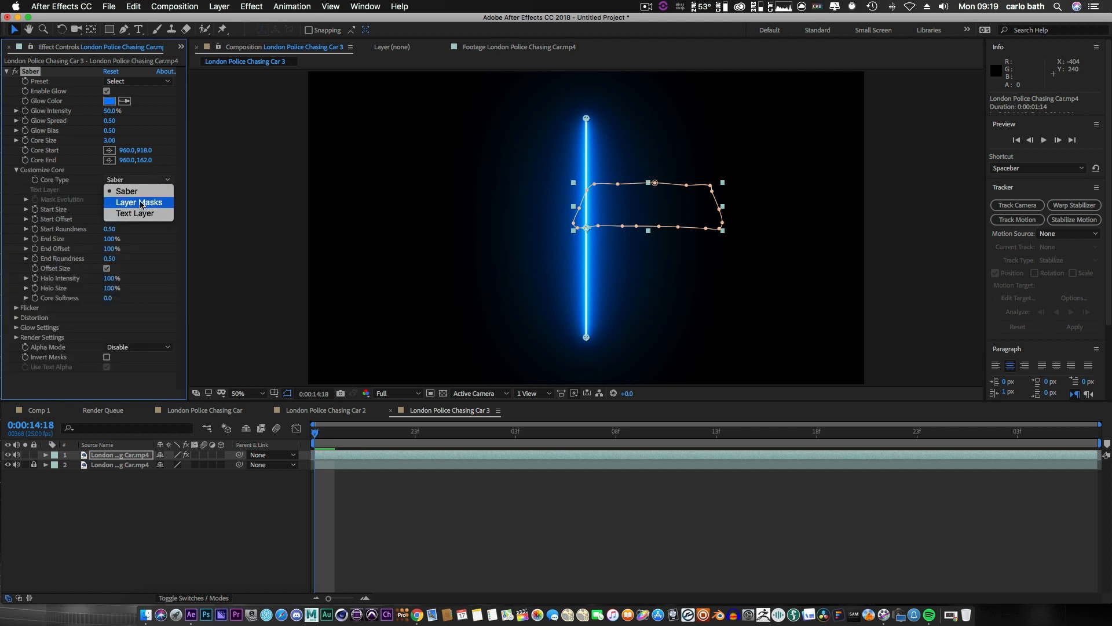
click(140, 202)
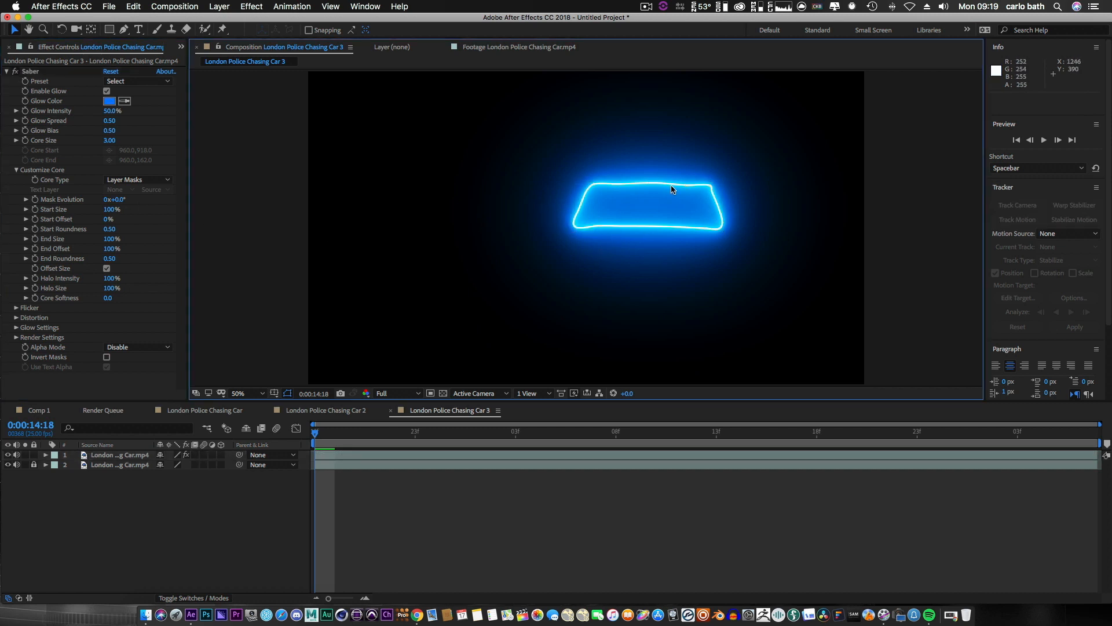
mouse_move(121, 464)
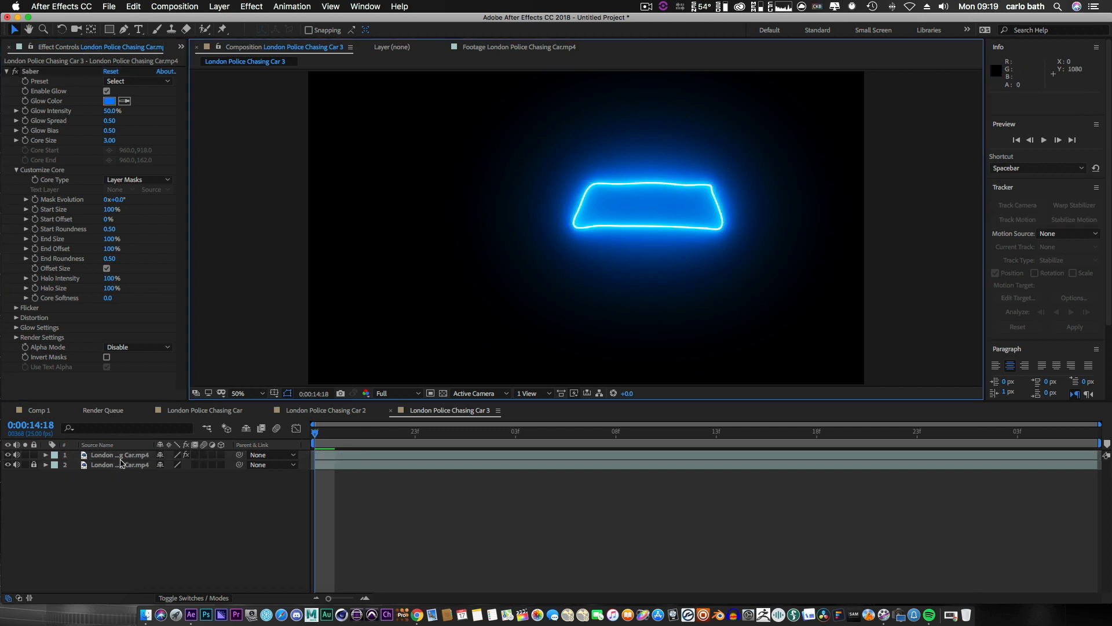
click(119, 454)
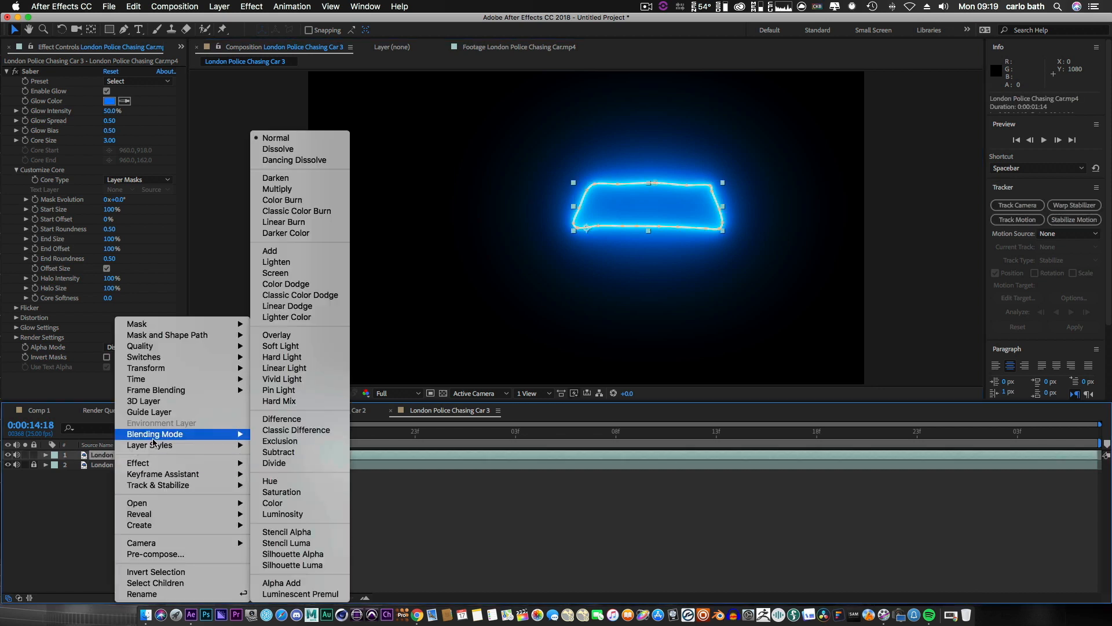
mouse_move(199, 438)
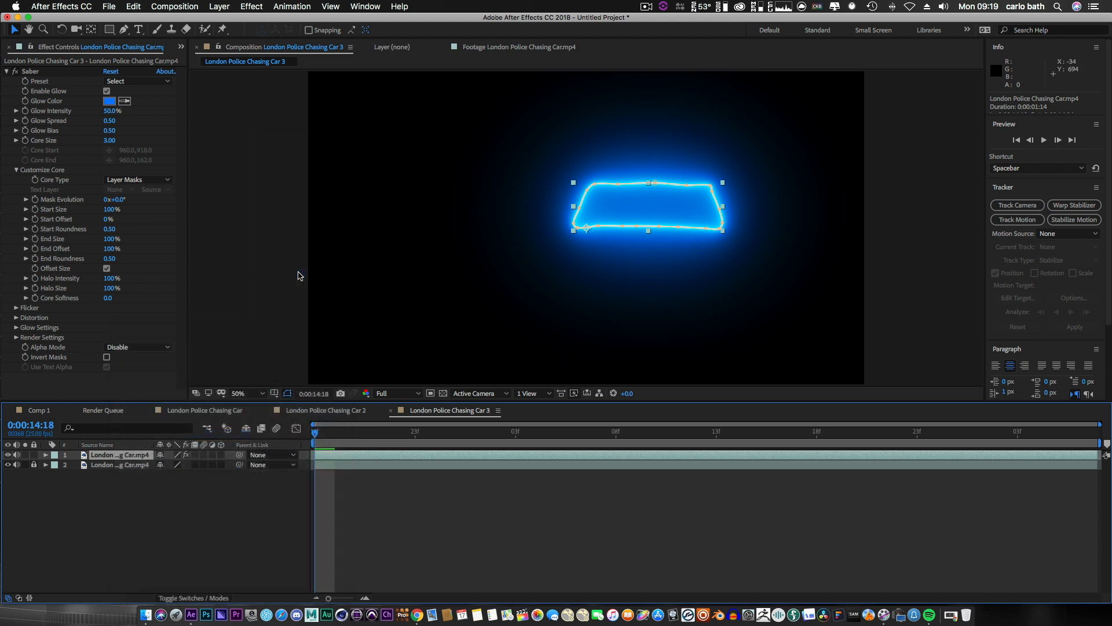
- Set the Saber layer's blending mode to Screen so the footage shows beneath the glow
click(286, 392)
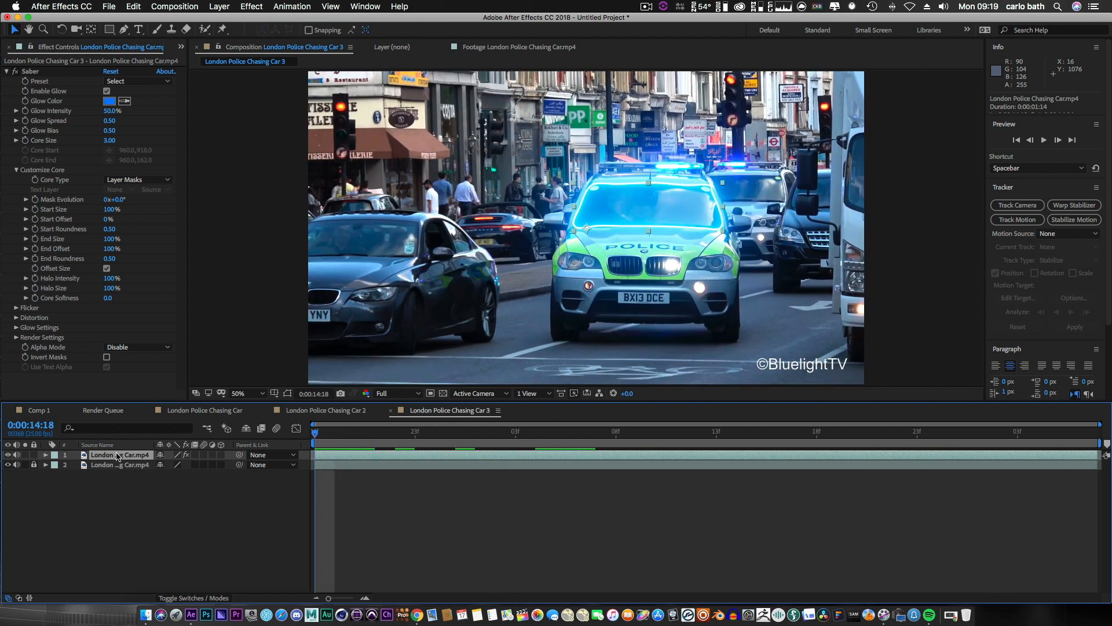
- Try the Electric Saber preset, then switch the windscreen glow to the Fire preset
click(134, 80)
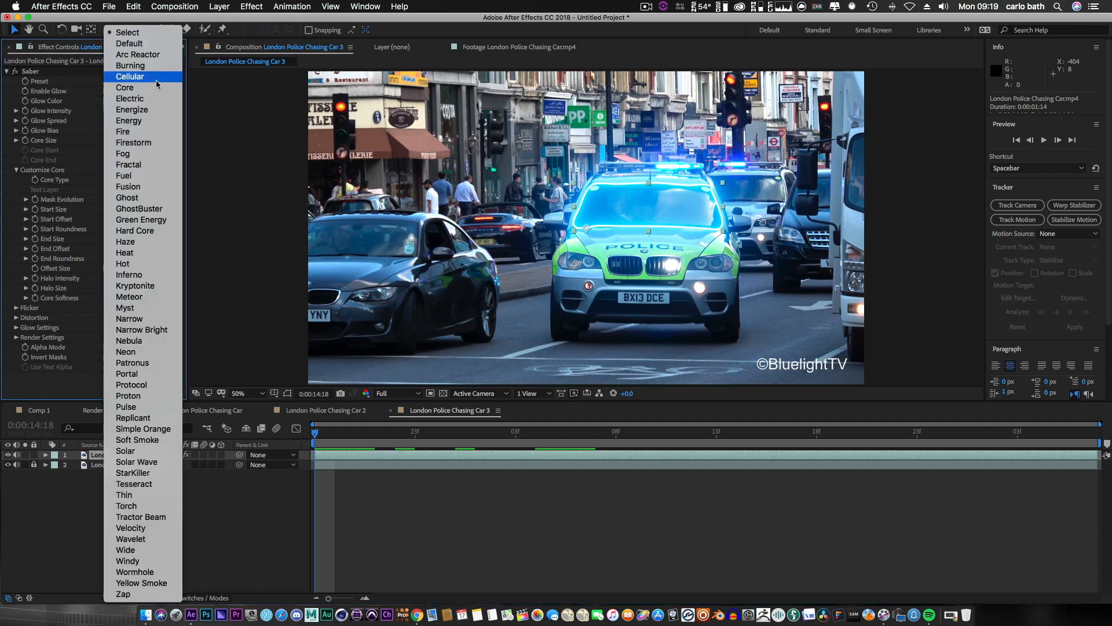
click(131, 97)
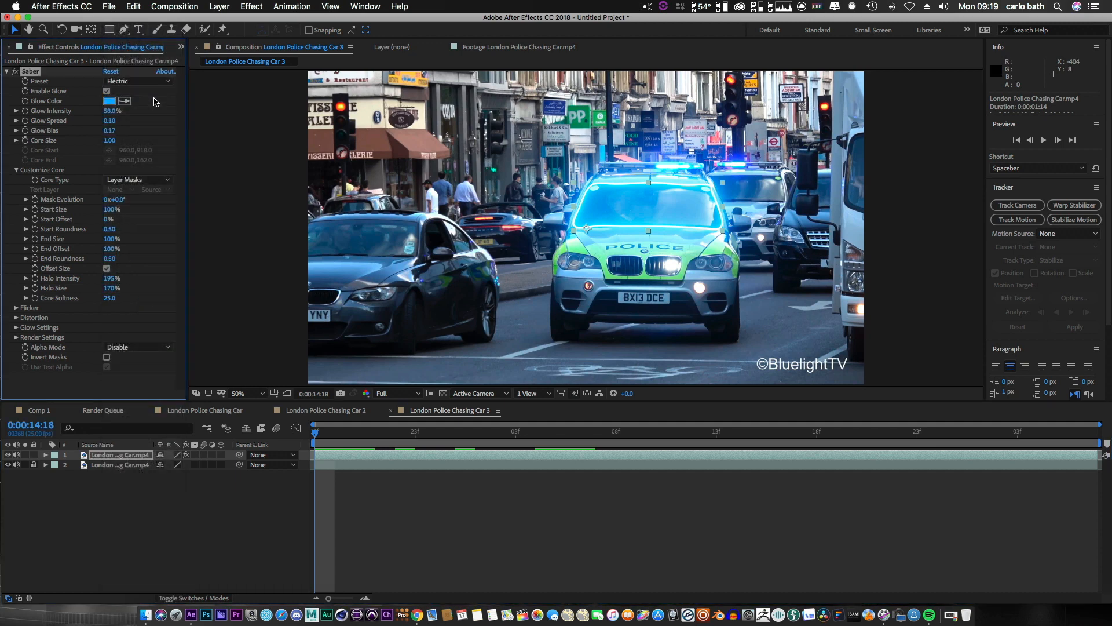
click(134, 80)
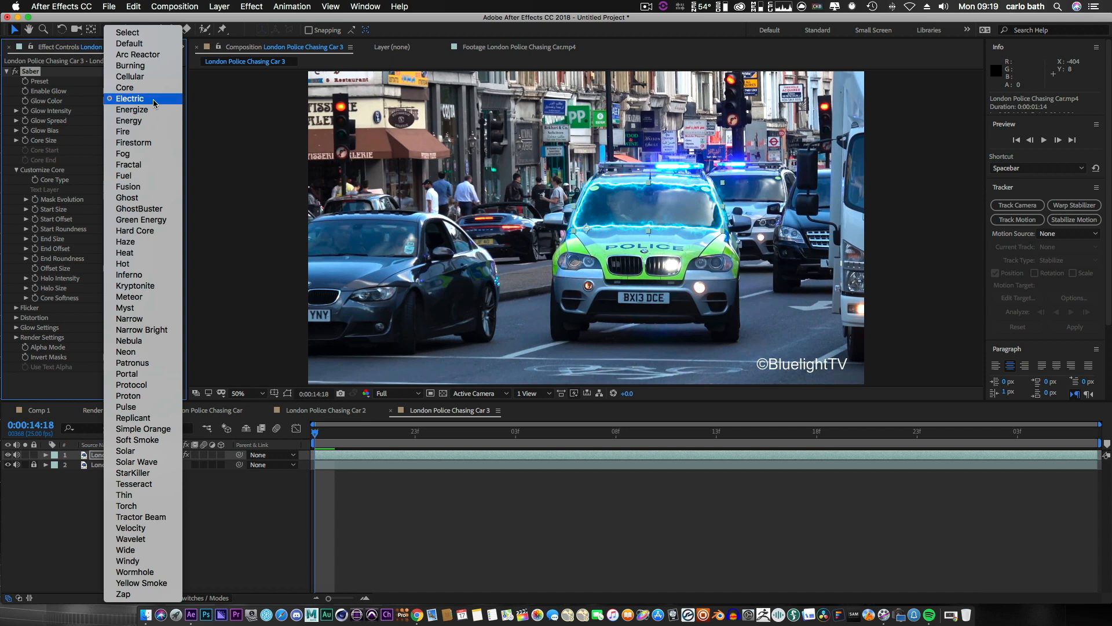
click(123, 131)
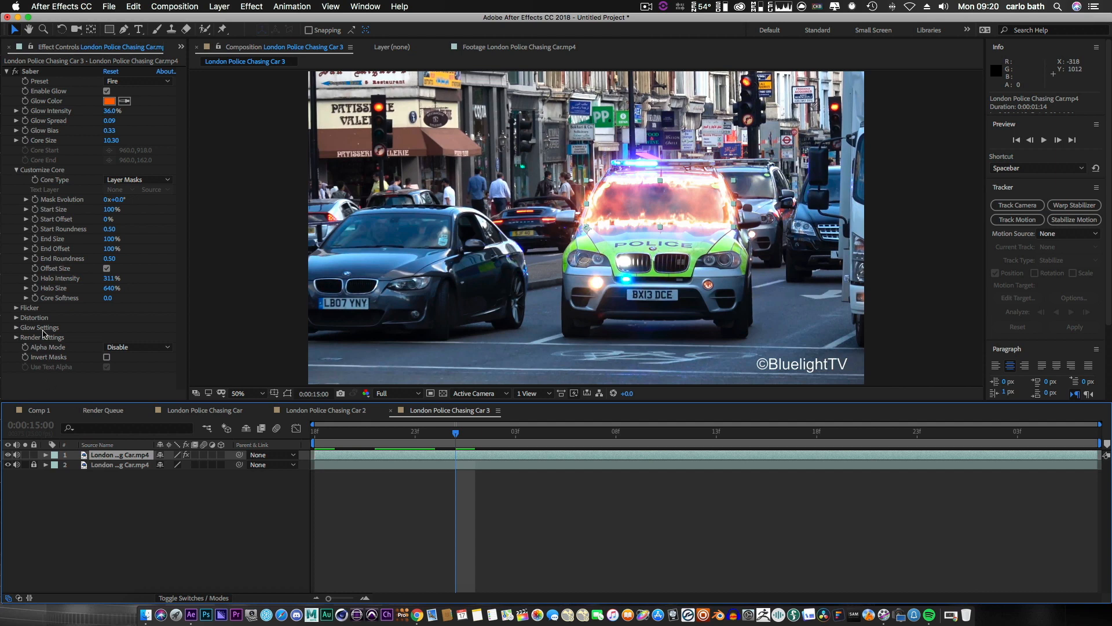
- Raise Saber's Glow Intensity under Glow Settings, settling on 126%
click(16, 307)
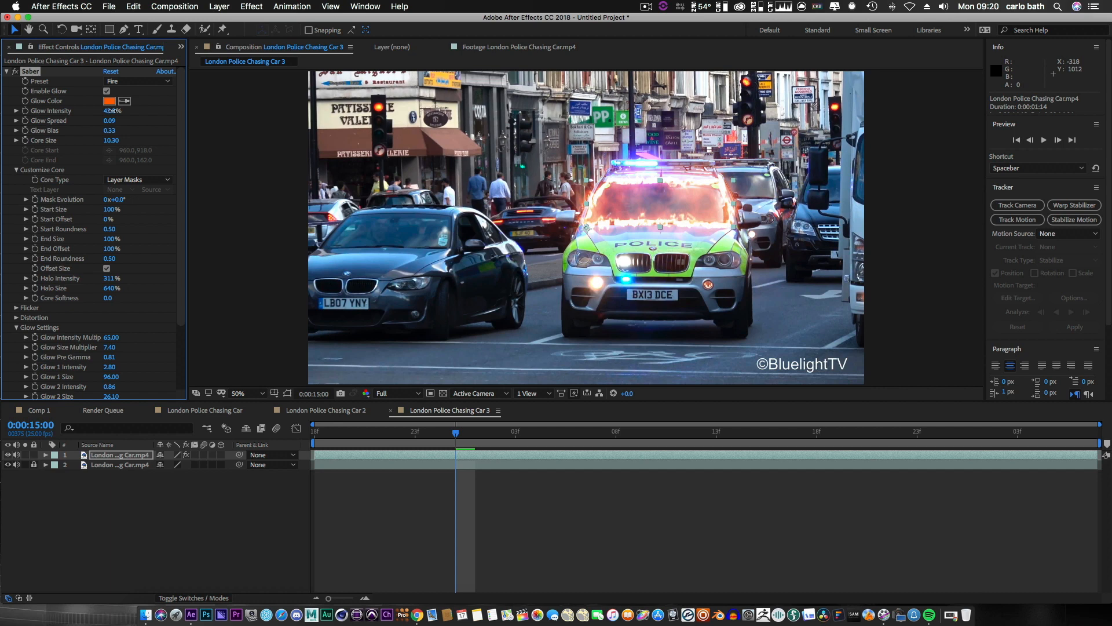
drag(112, 111, 138, 111)
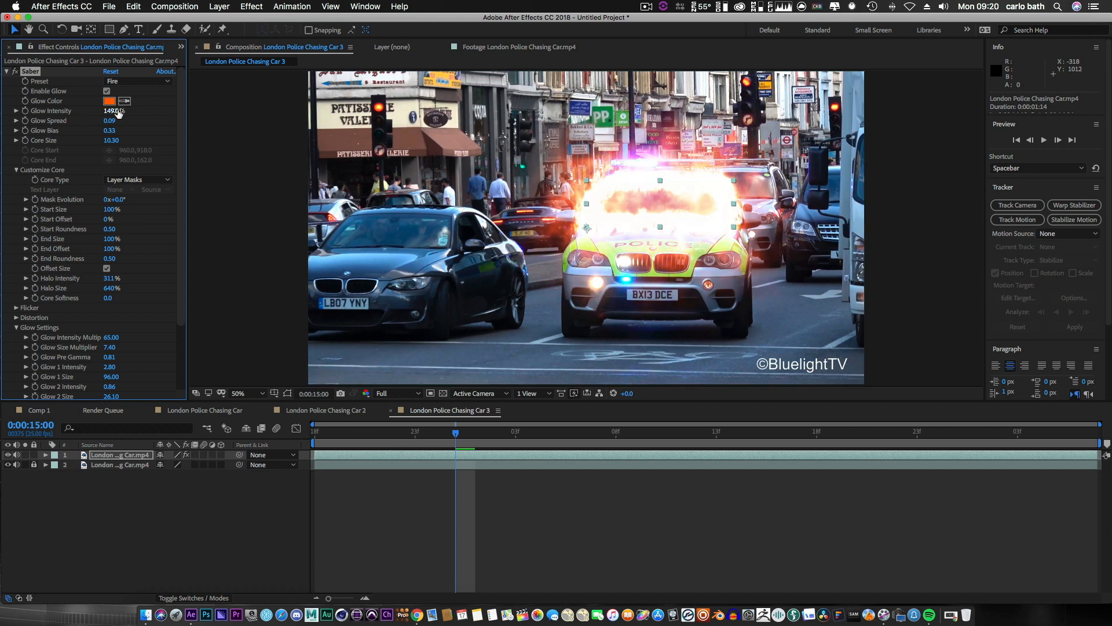
drag(115, 111, 110, 111)
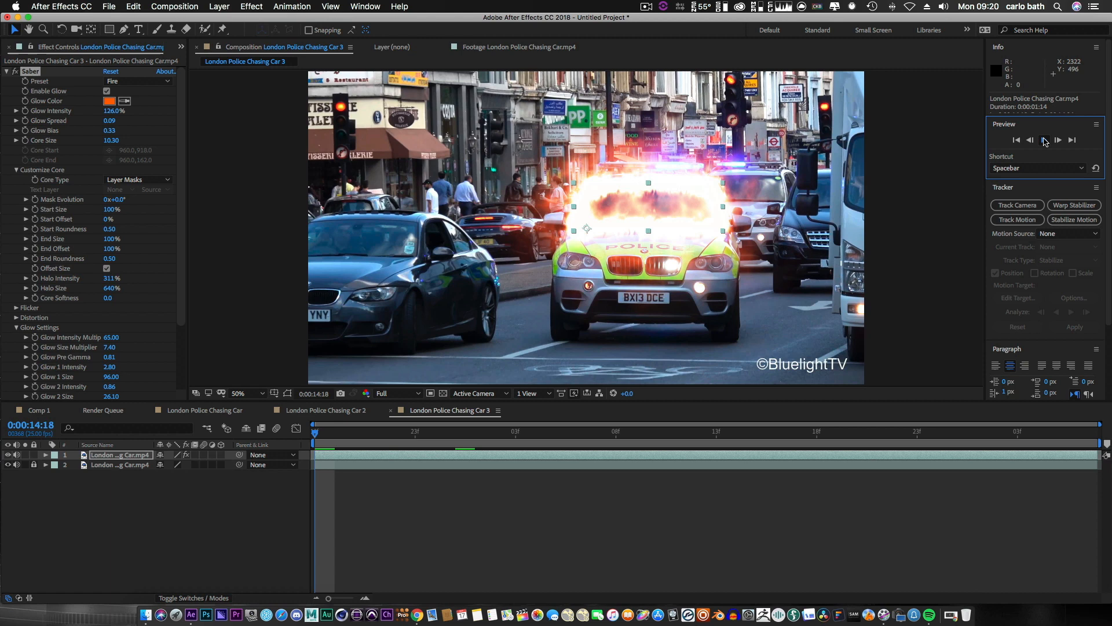
- Preview the composition to confirm the fire glow follows the police car
click(1058, 141)
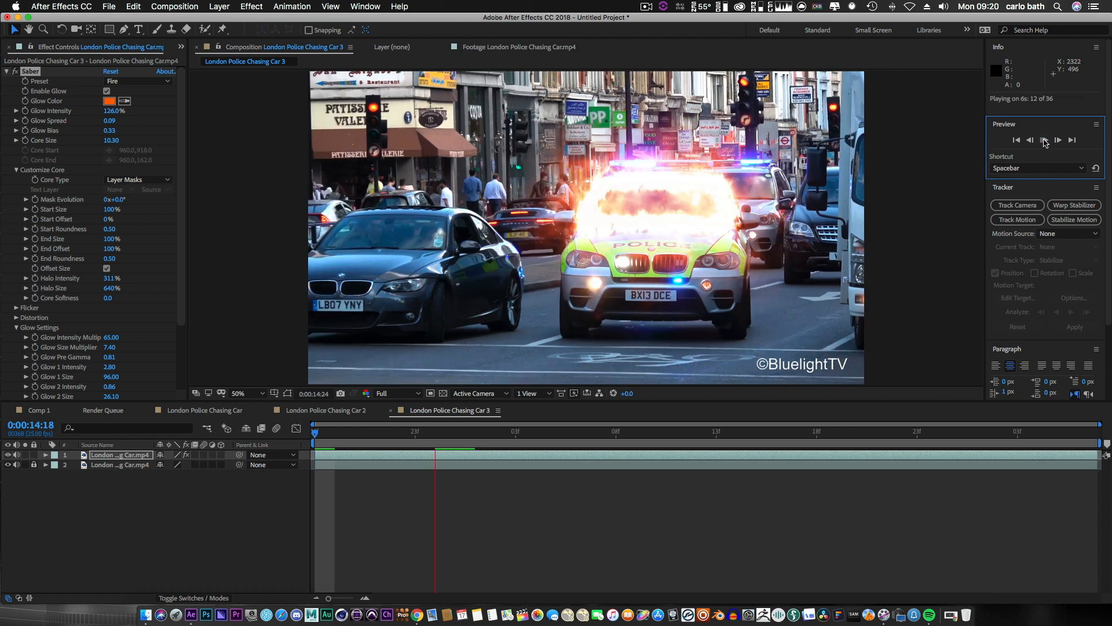
click(1058, 140)
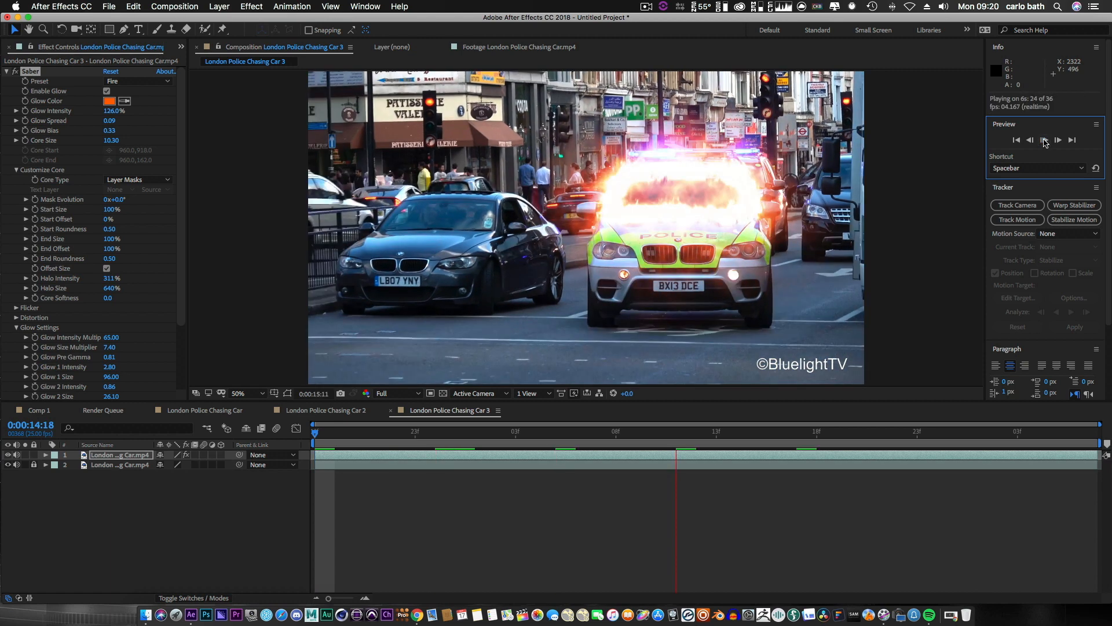